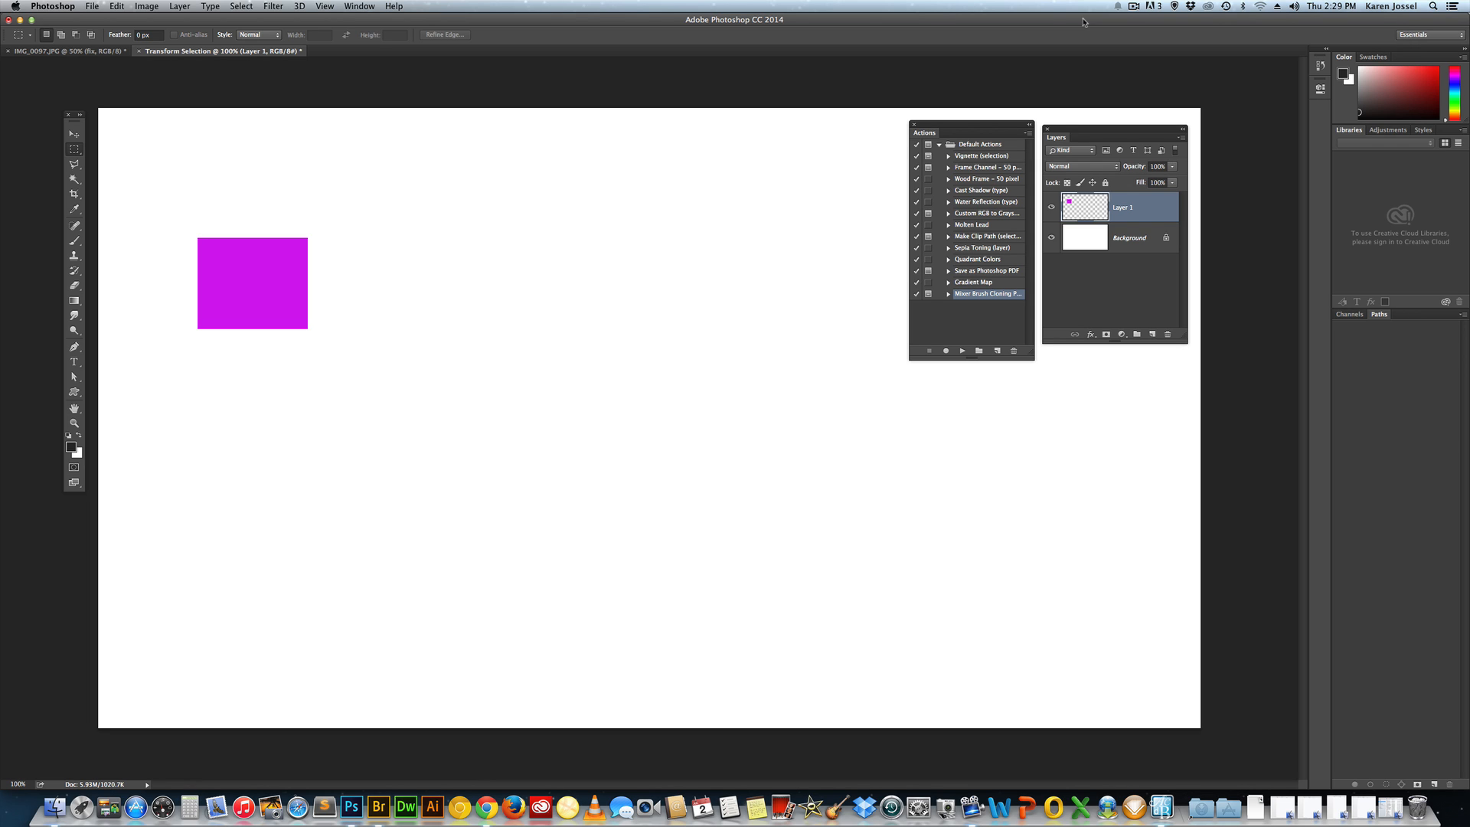
pyautogui.moveTo(242, 120)
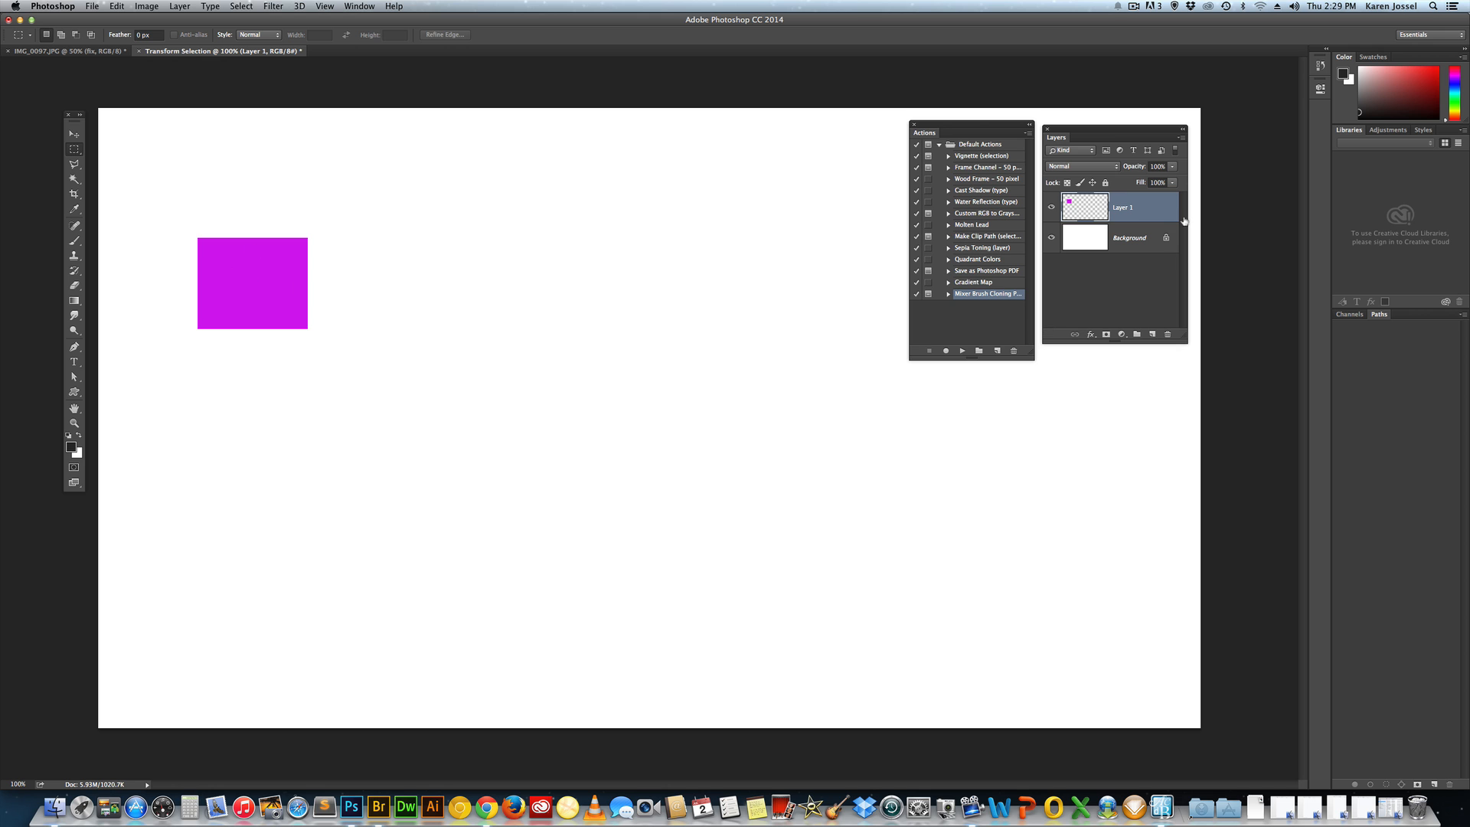
pyautogui.moveTo(905, 220)
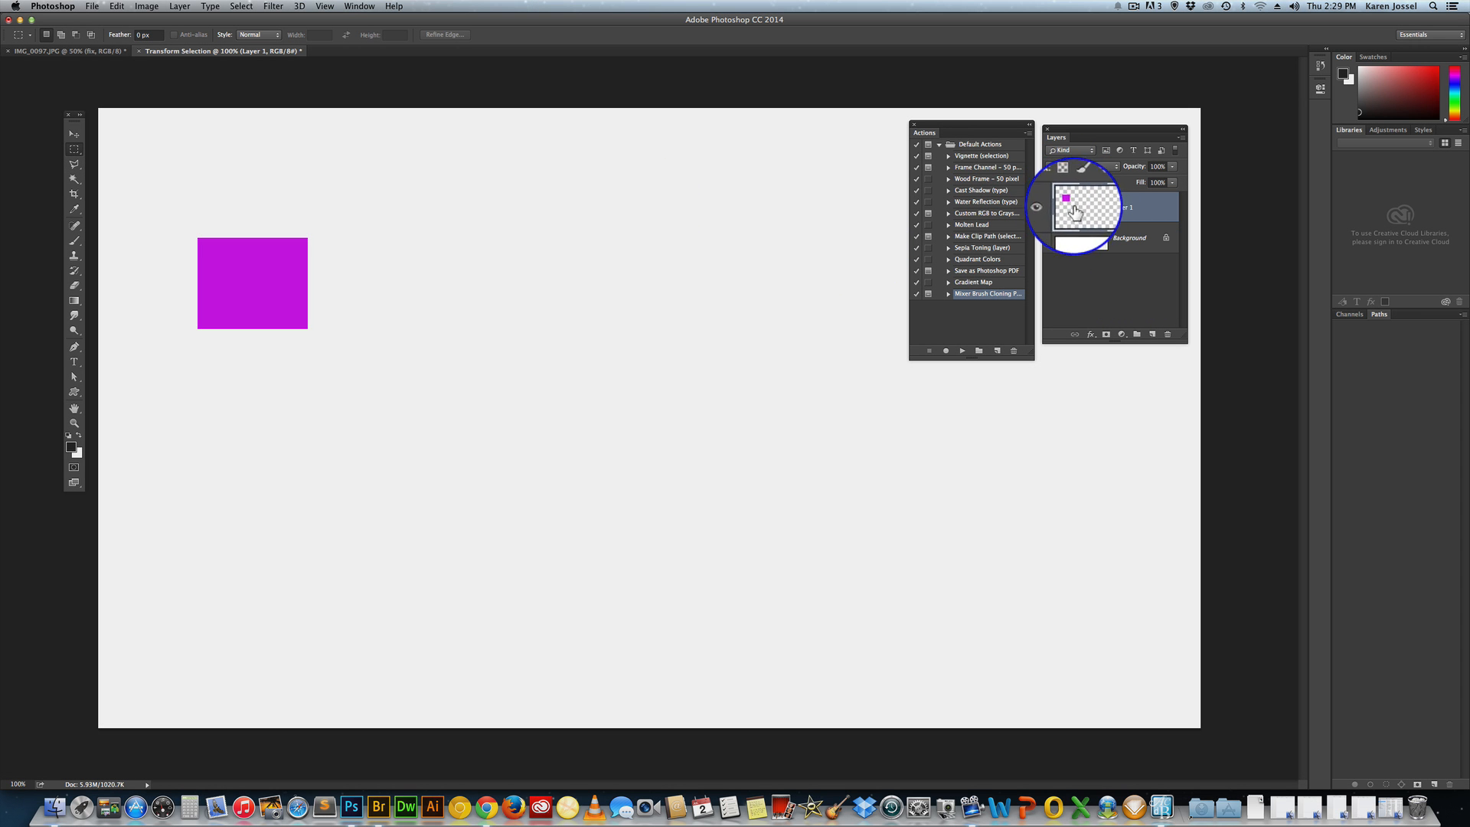
# Step: Switch to the Move tool to reposition the pink square on Layer 1
pyautogui.click(73, 133)
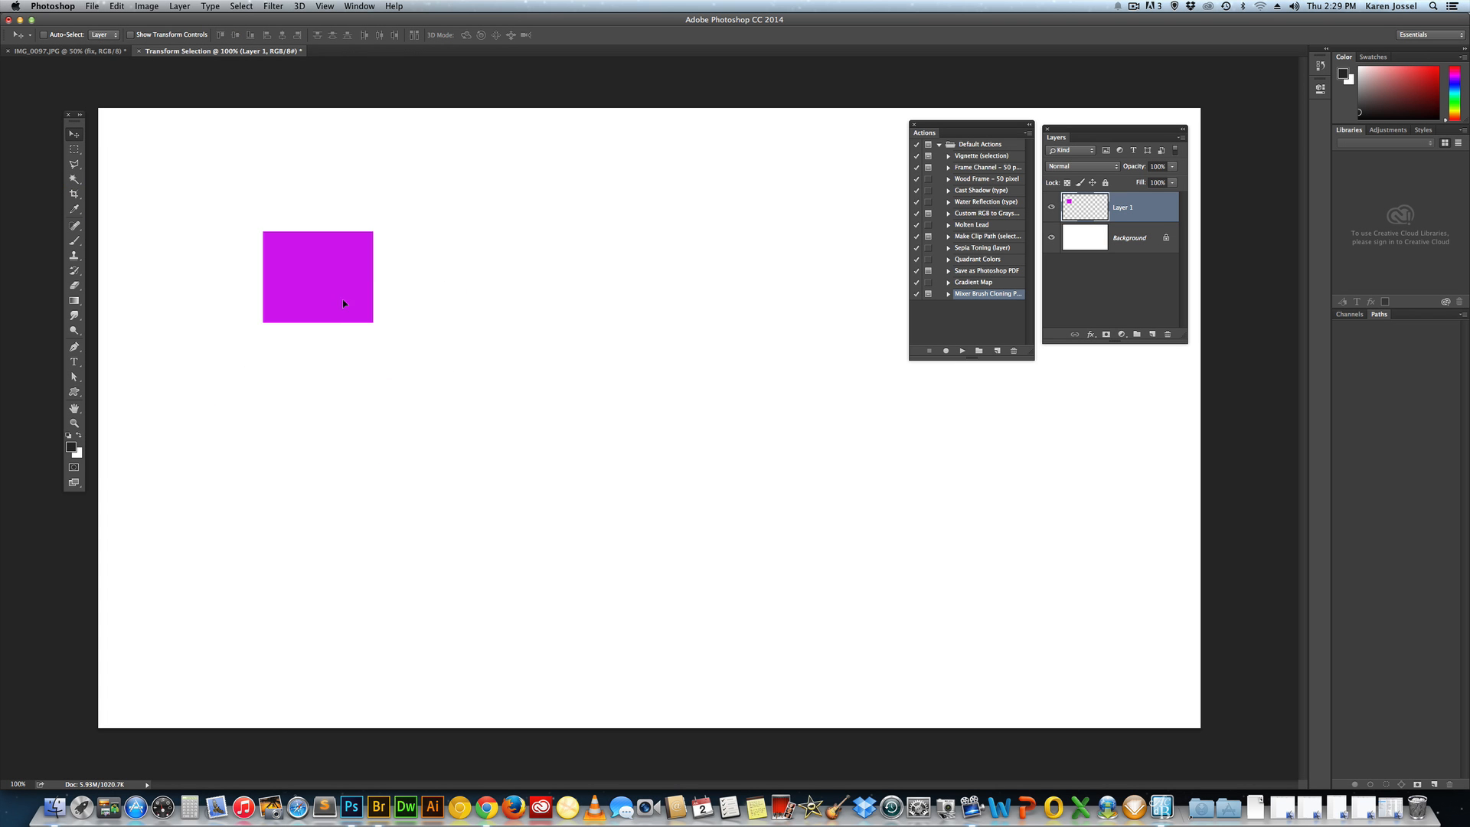
# Step: Nudge the pink square right and Free Transform it about 1.5x larger around its centre, committed
pyautogui.moveTo(317, 278); pyautogui.dragTo(340, 287)
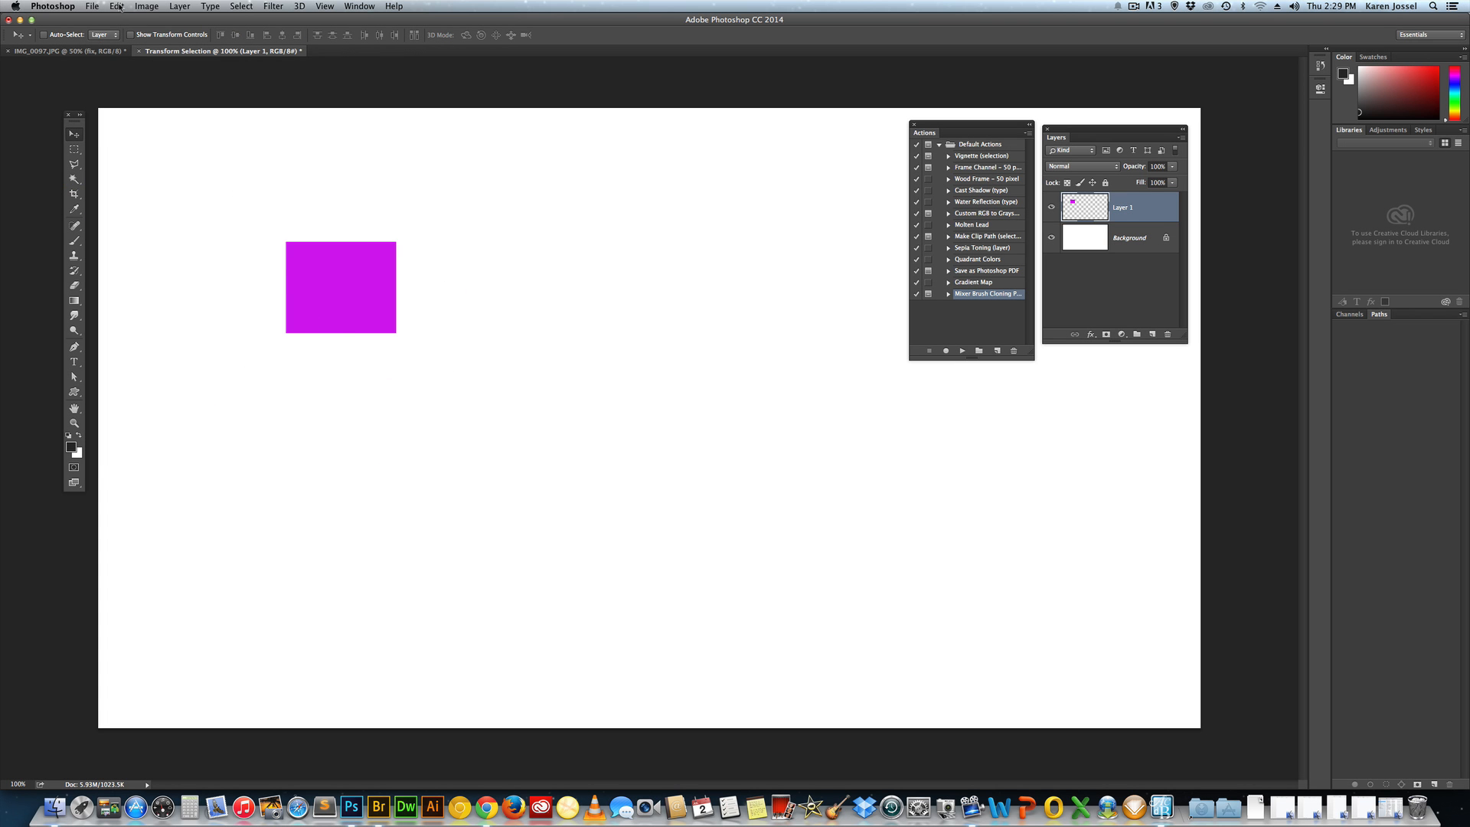
pyautogui.click(117, 6)
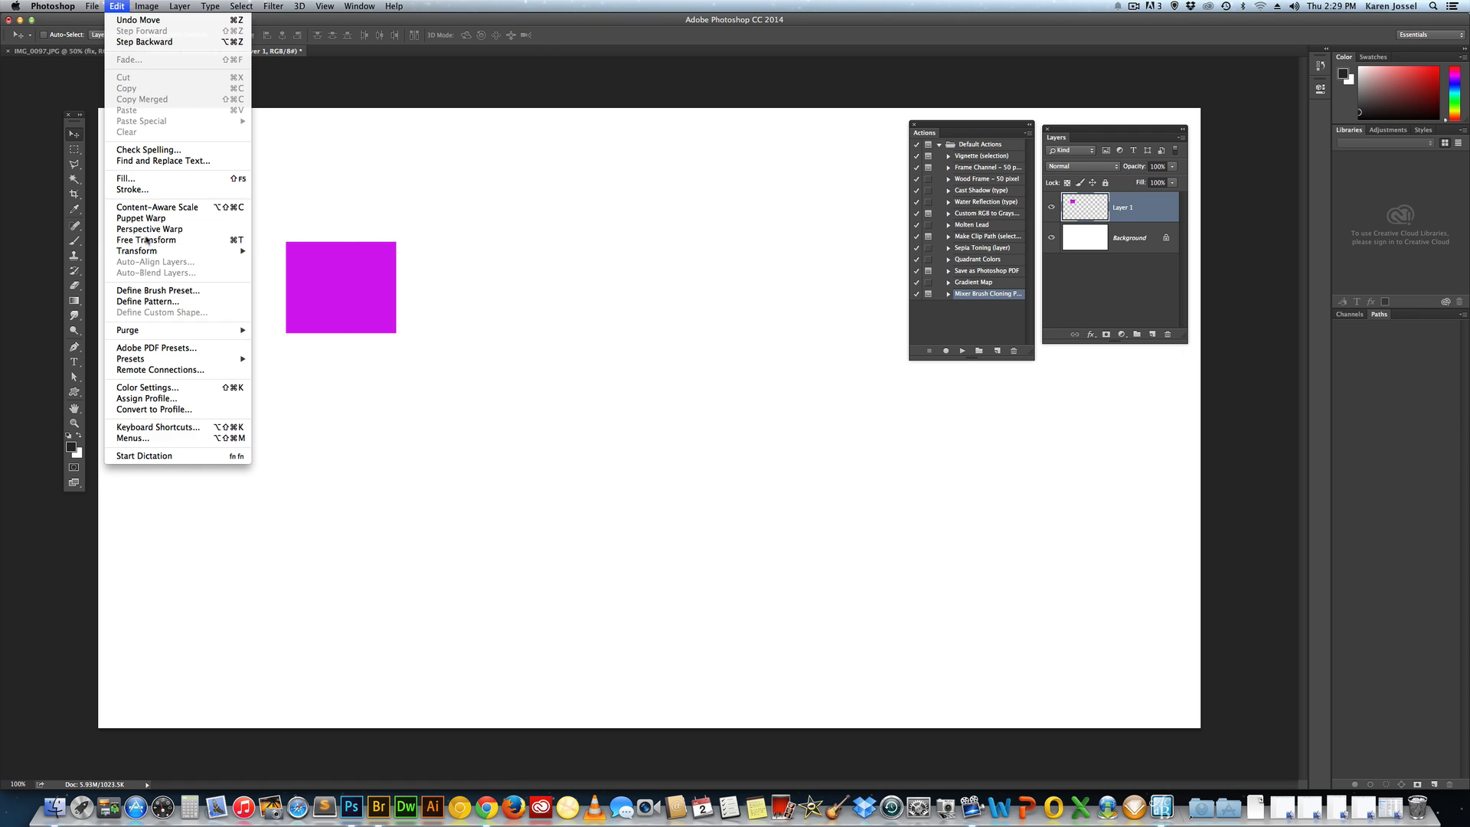
pyautogui.click(147, 239)
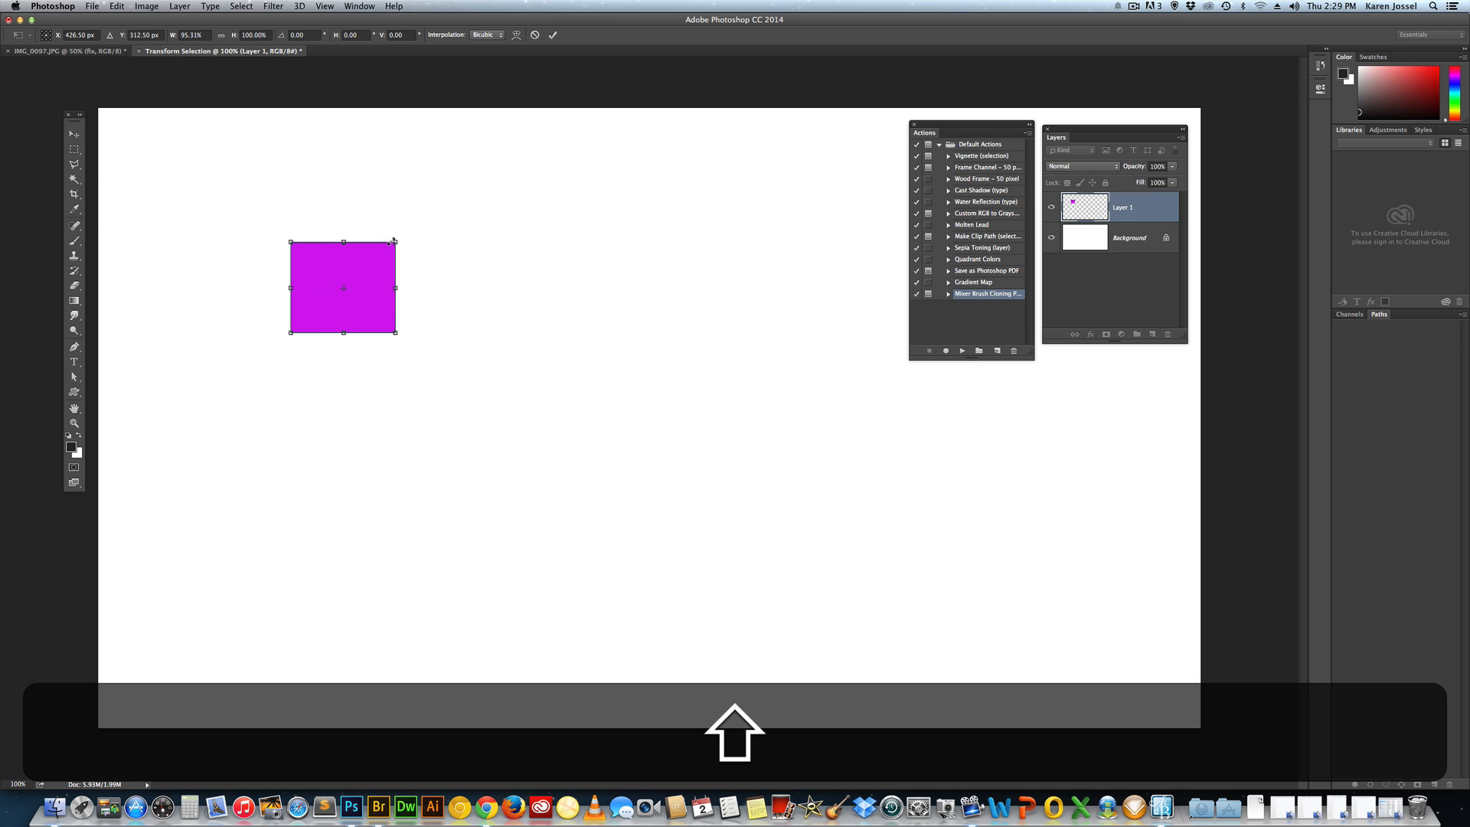
pyautogui.moveTo(397, 241); pyautogui.dragTo(434, 207)
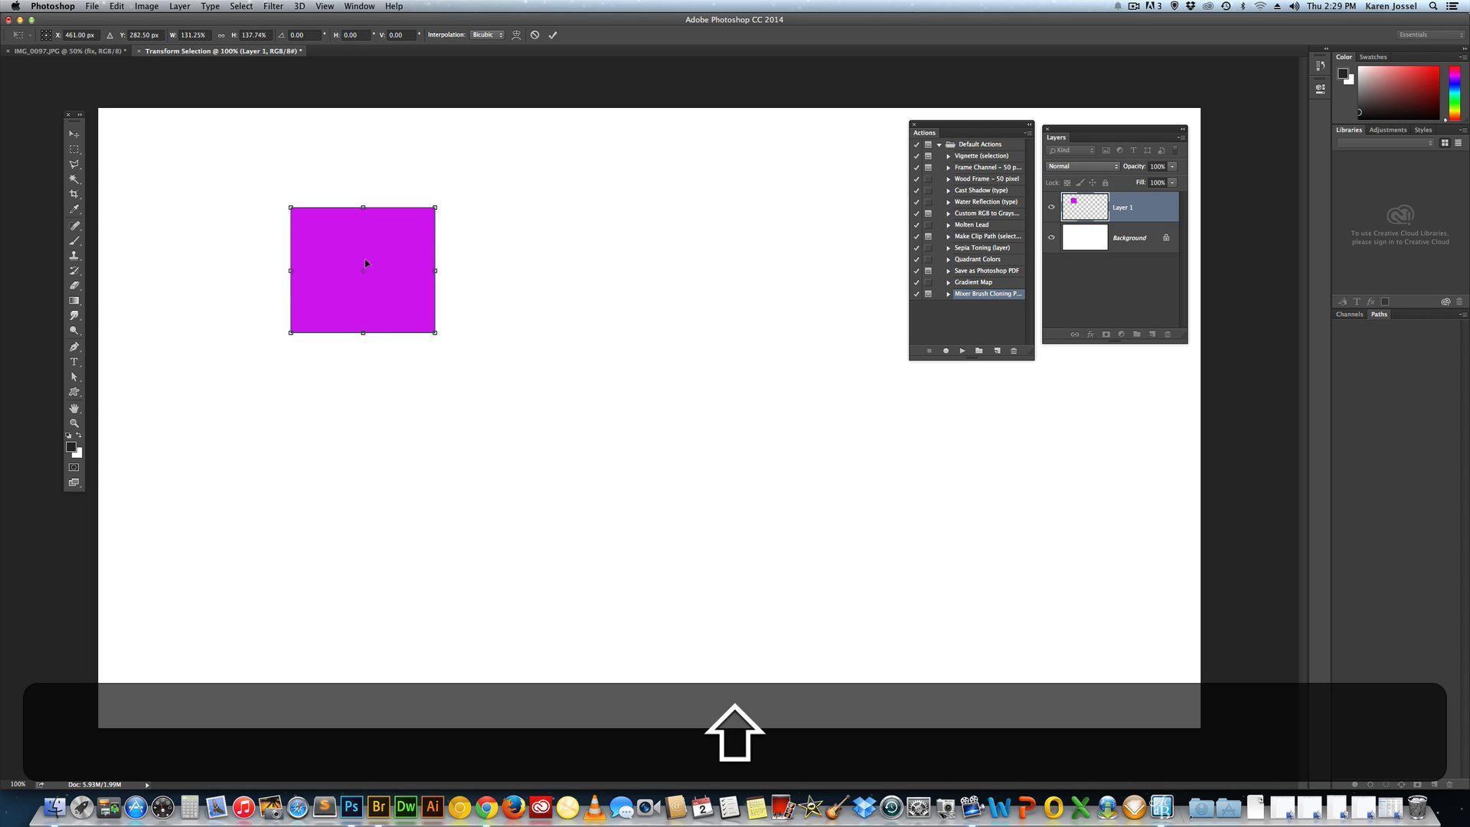
pyautogui.moveTo(427, 229)
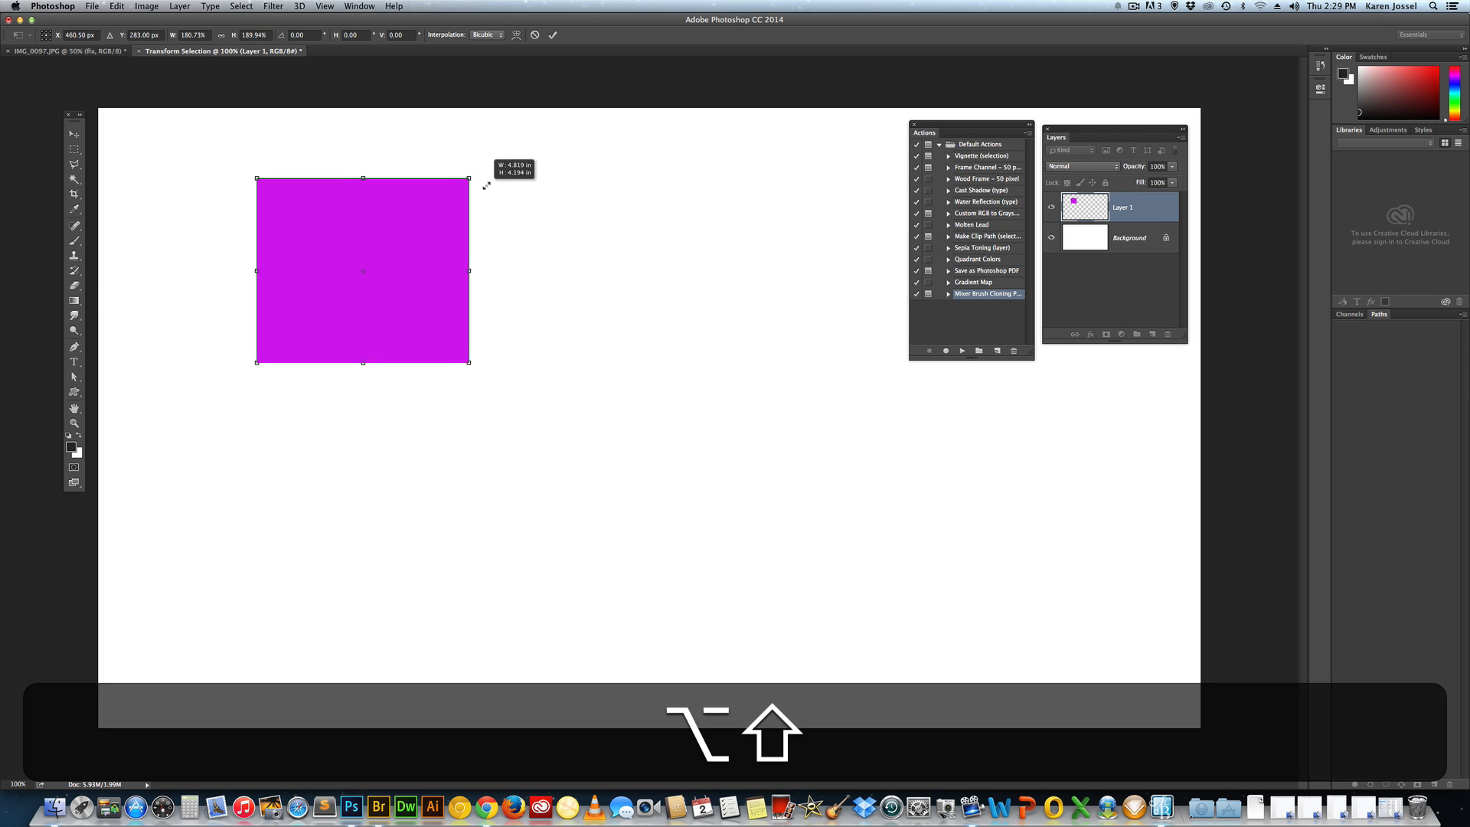
pyautogui.moveTo(469, 181); pyautogui.dragTo(492, 160)
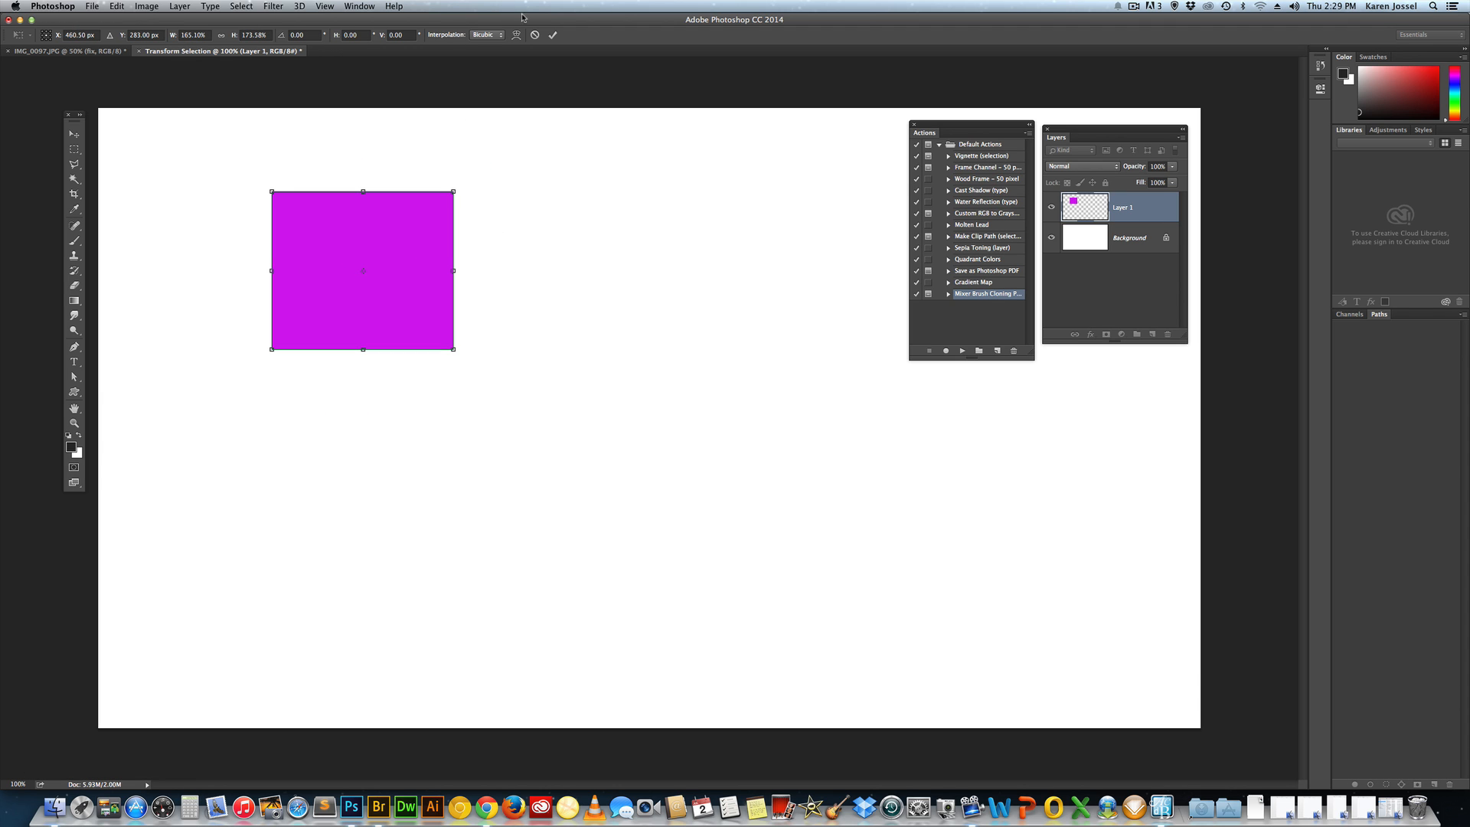
pyautogui.click(552, 35)
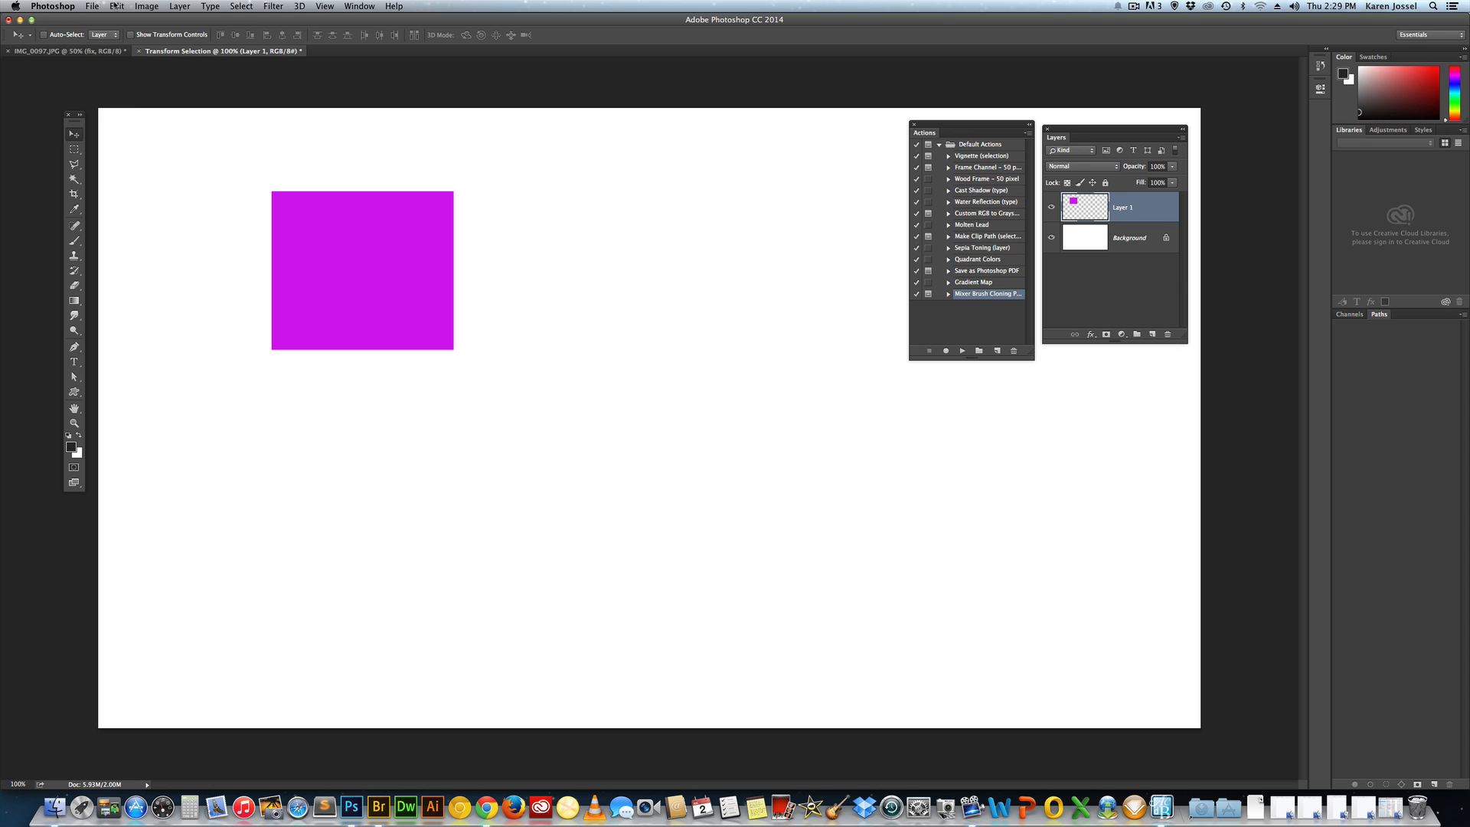
pyautogui.click(116, 6)
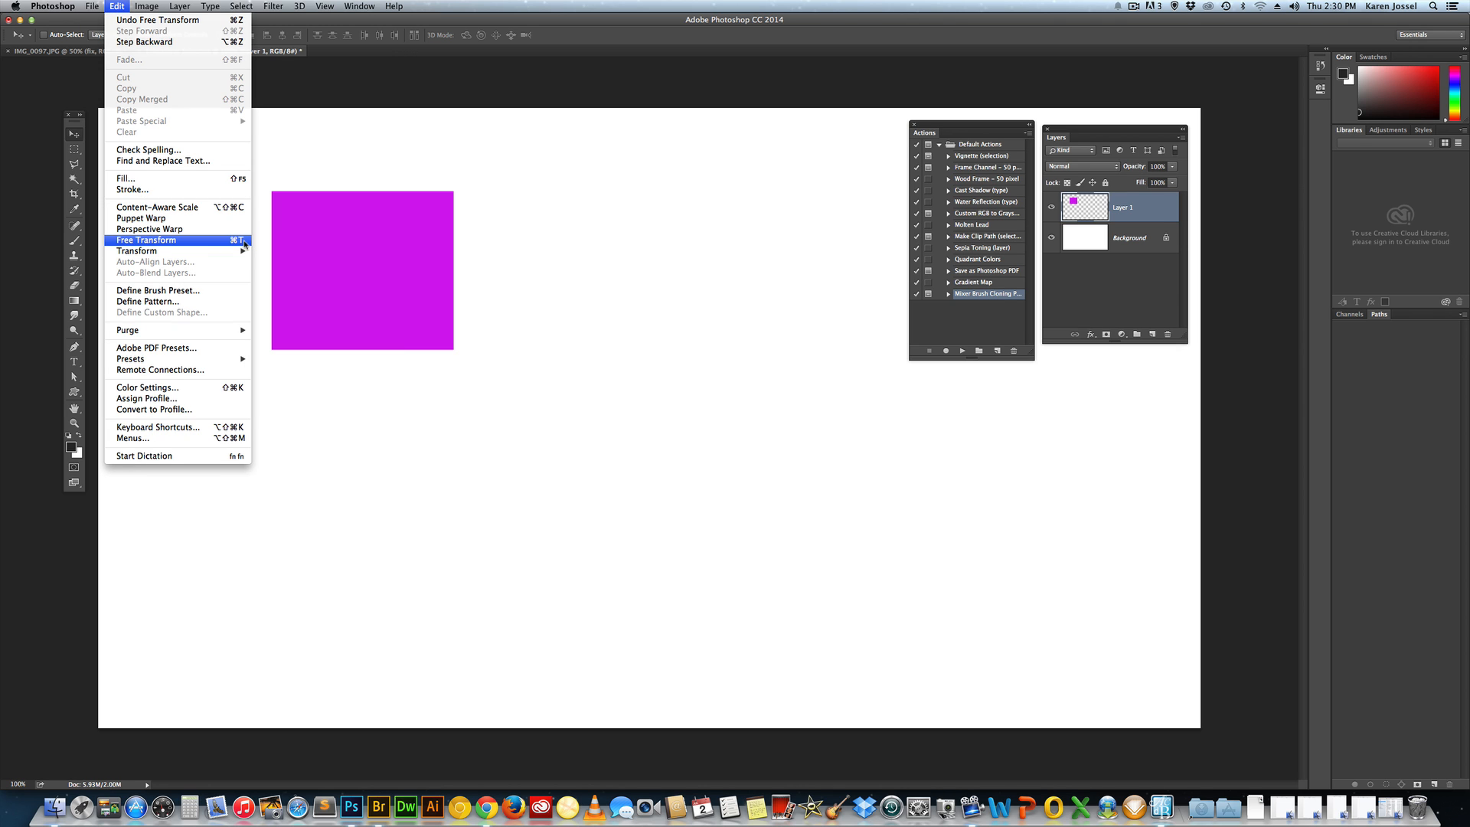
# Step: Draw a rectangular marquee selection to the right of the enlarged pink square
pyautogui.click(147, 239)
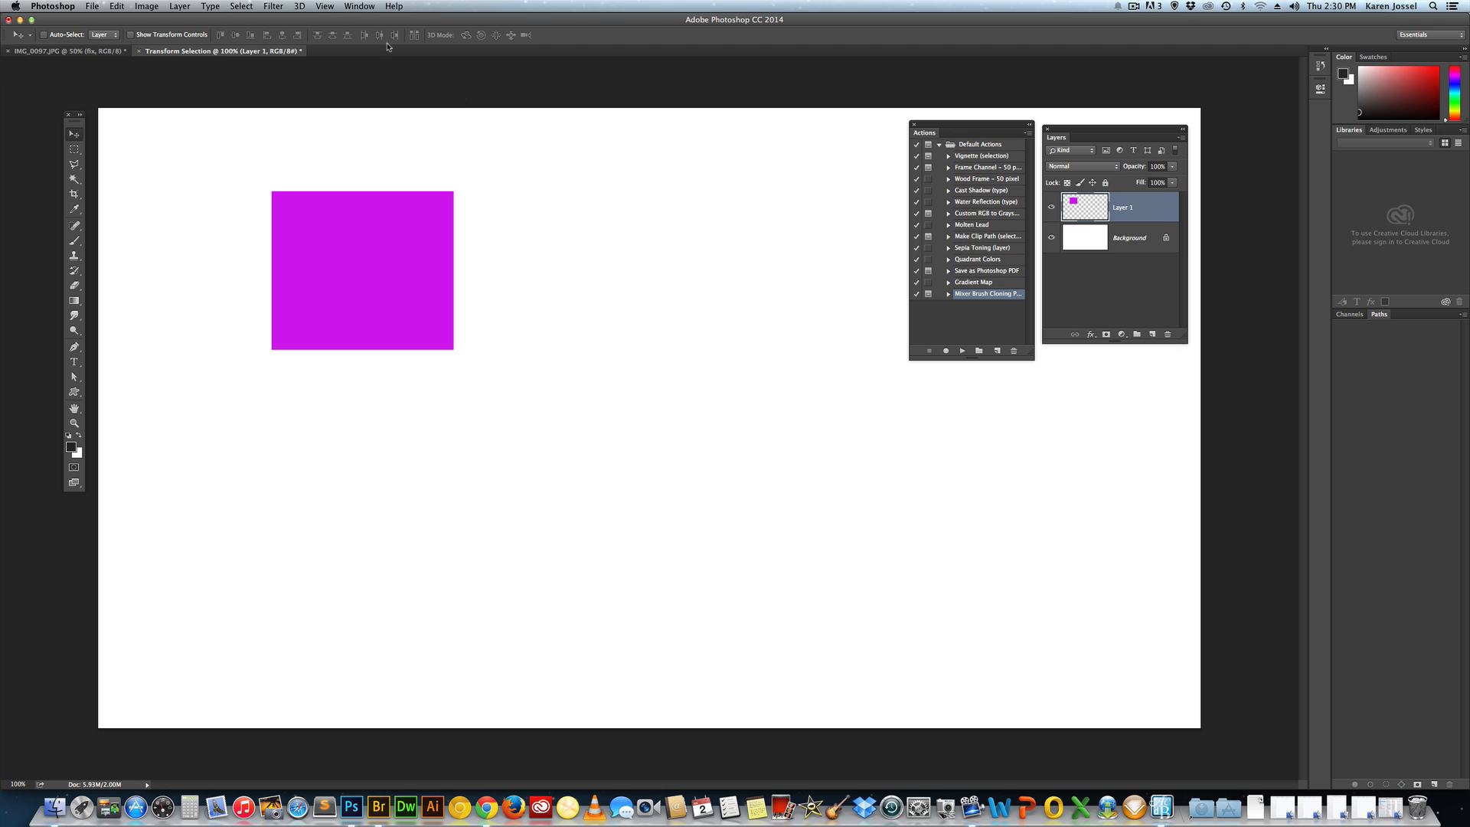
pyautogui.moveTo(127, 110)
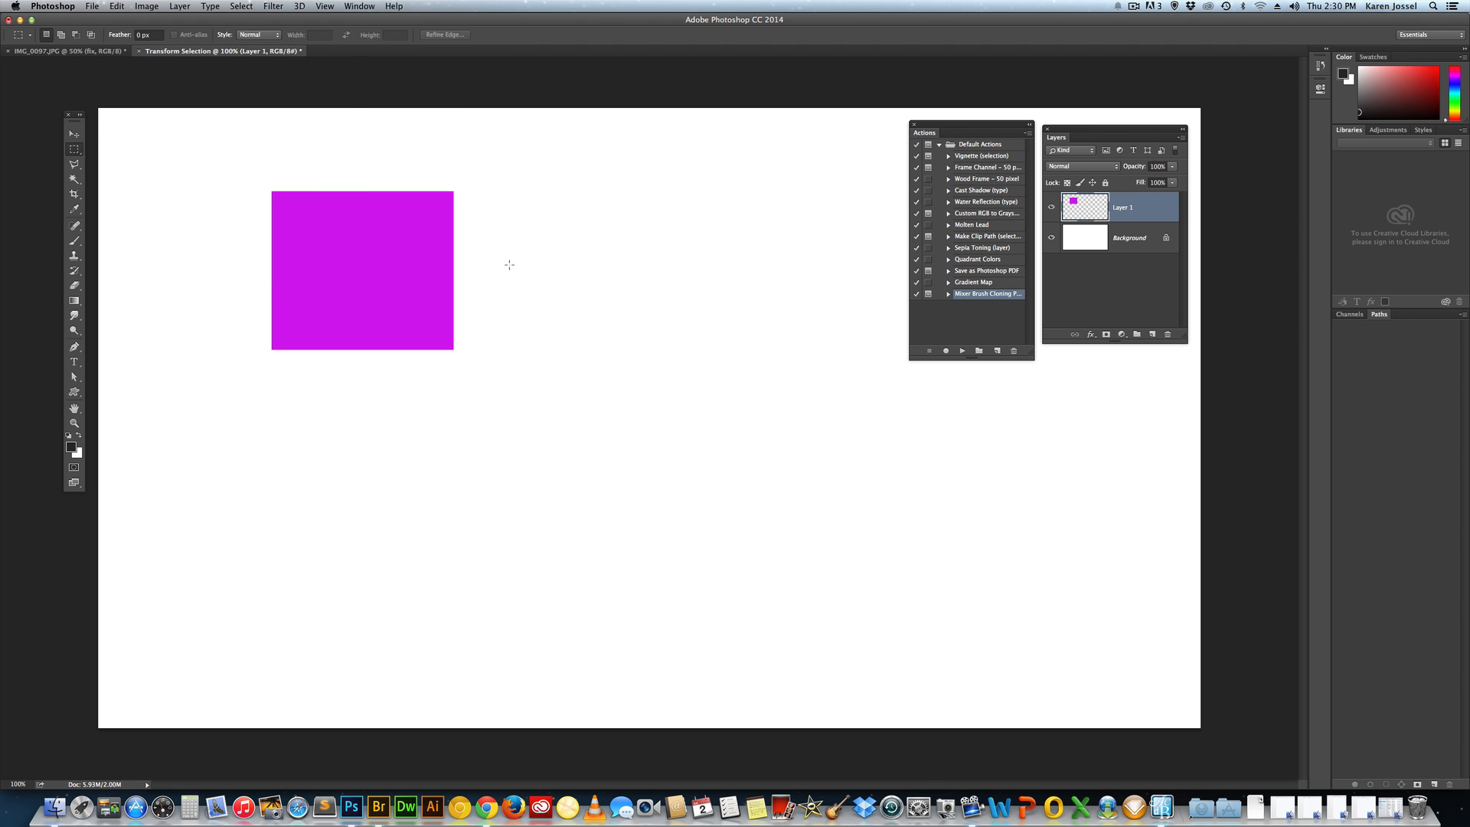
pyautogui.moveTo(509, 262); pyautogui.dragTo(791, 504)
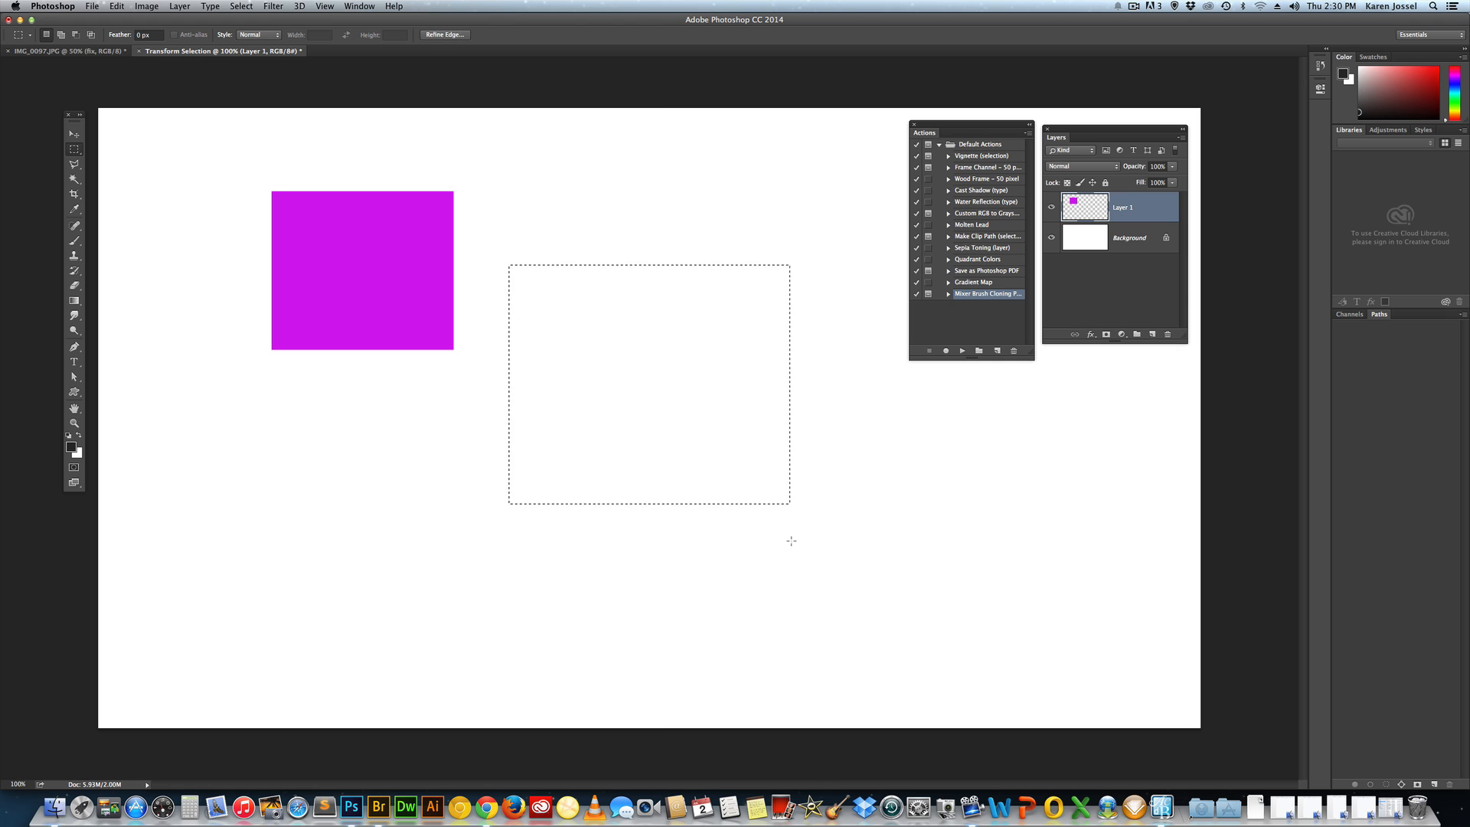
pyautogui.moveTo(750, 152)
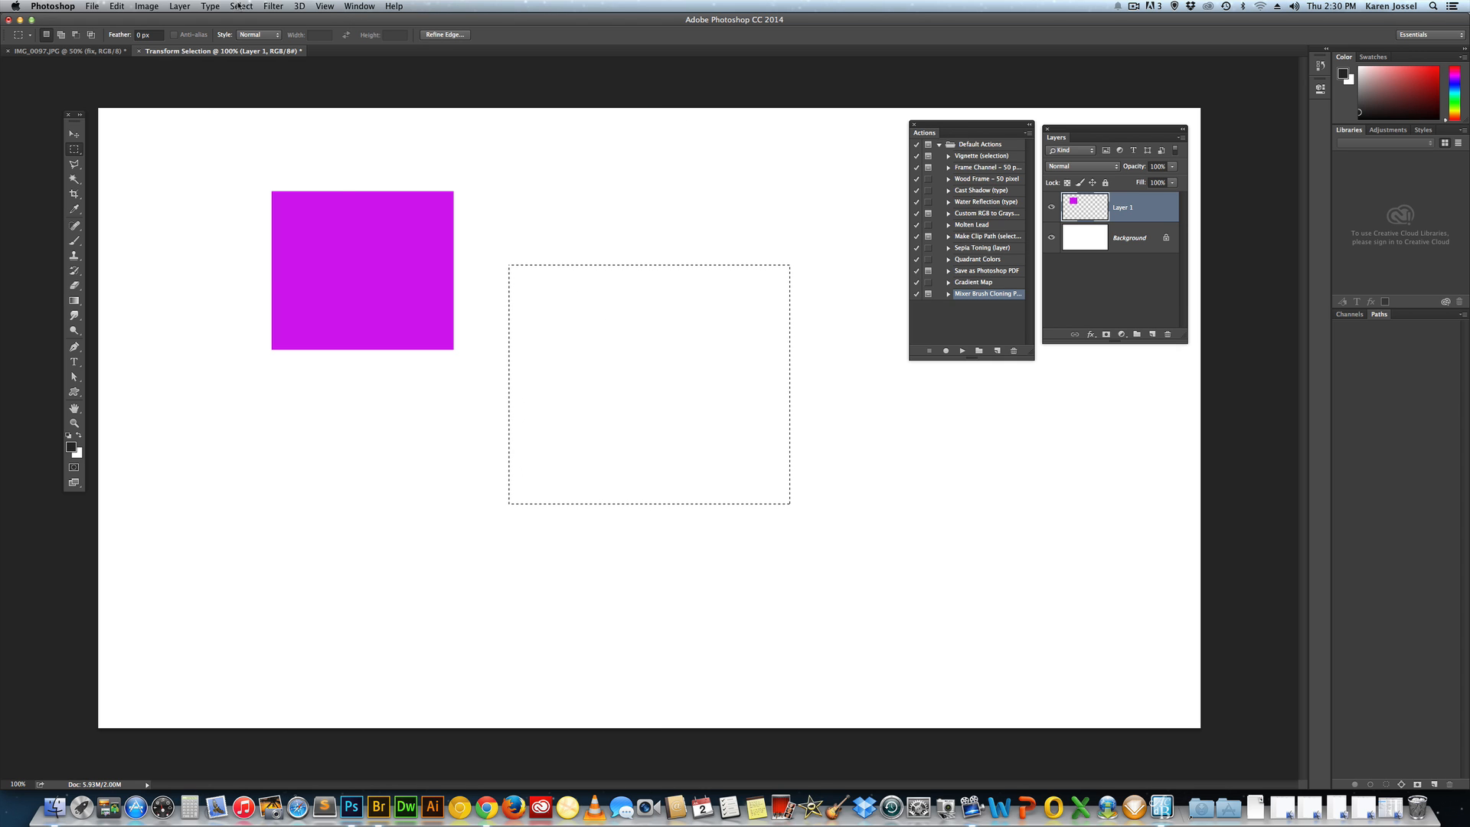
pyautogui.click(241, 6)
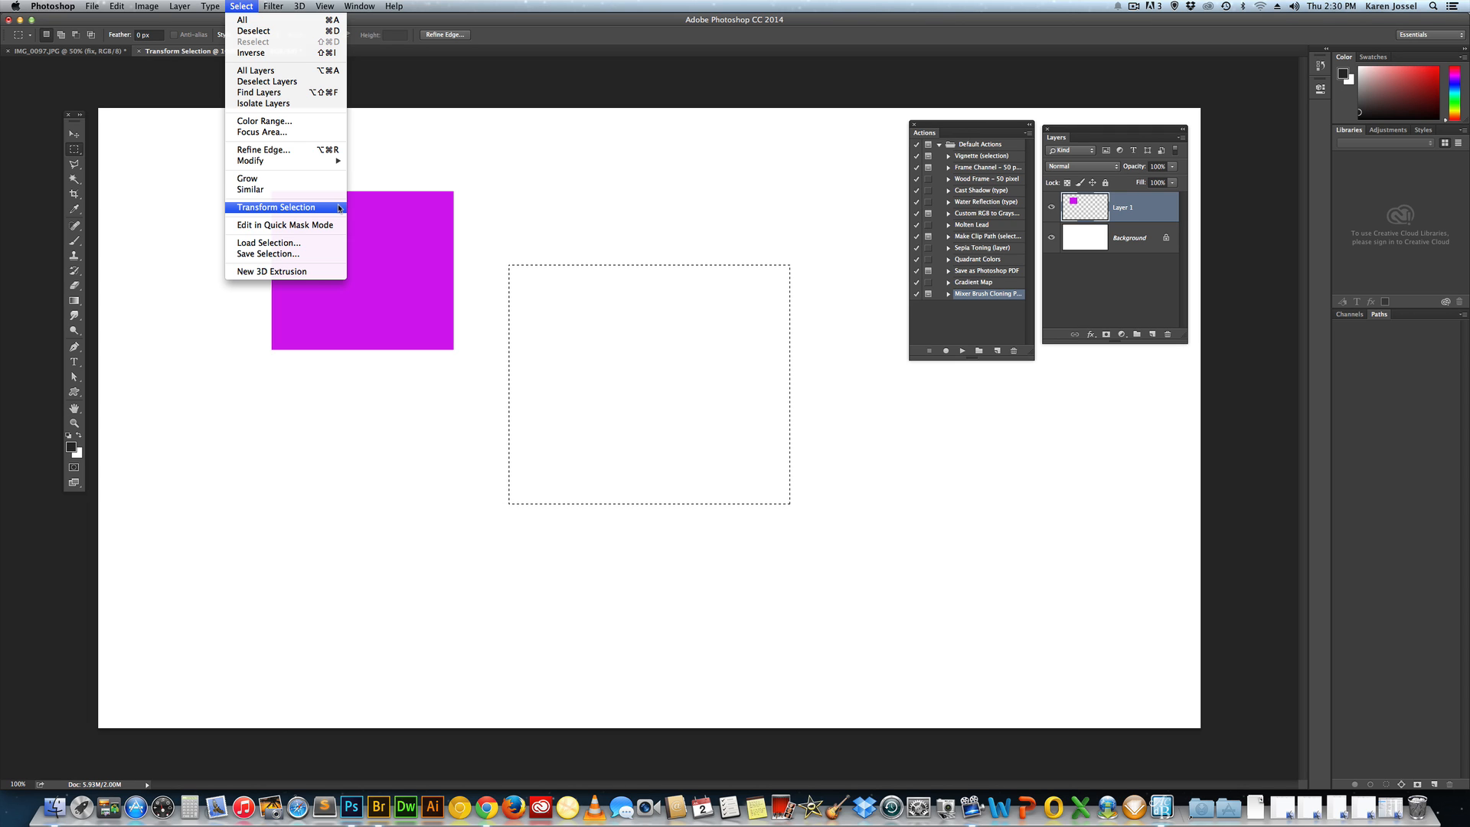
pyautogui.moveTo(572, 21)
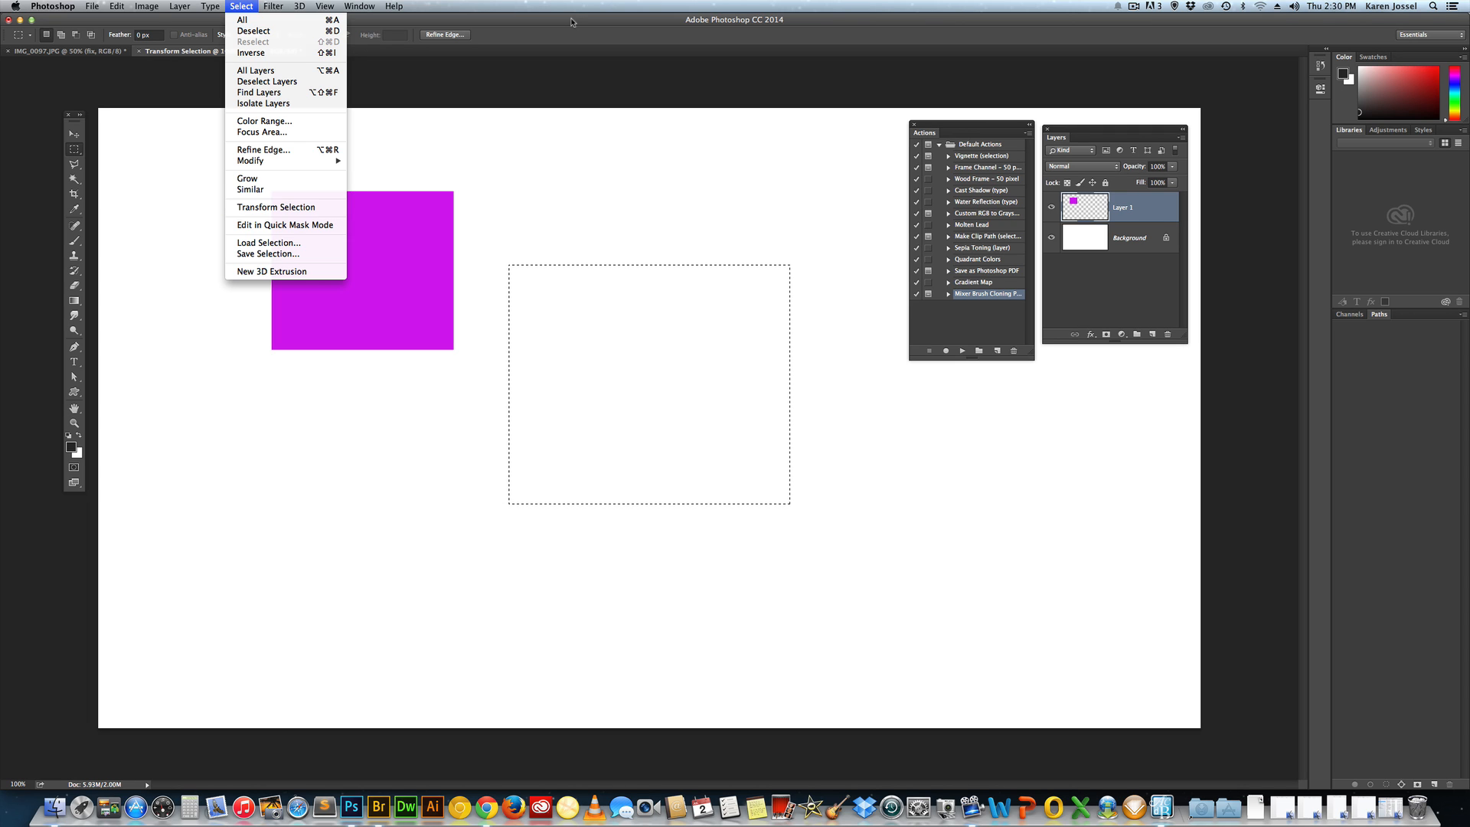
pyautogui.click(274, 207)
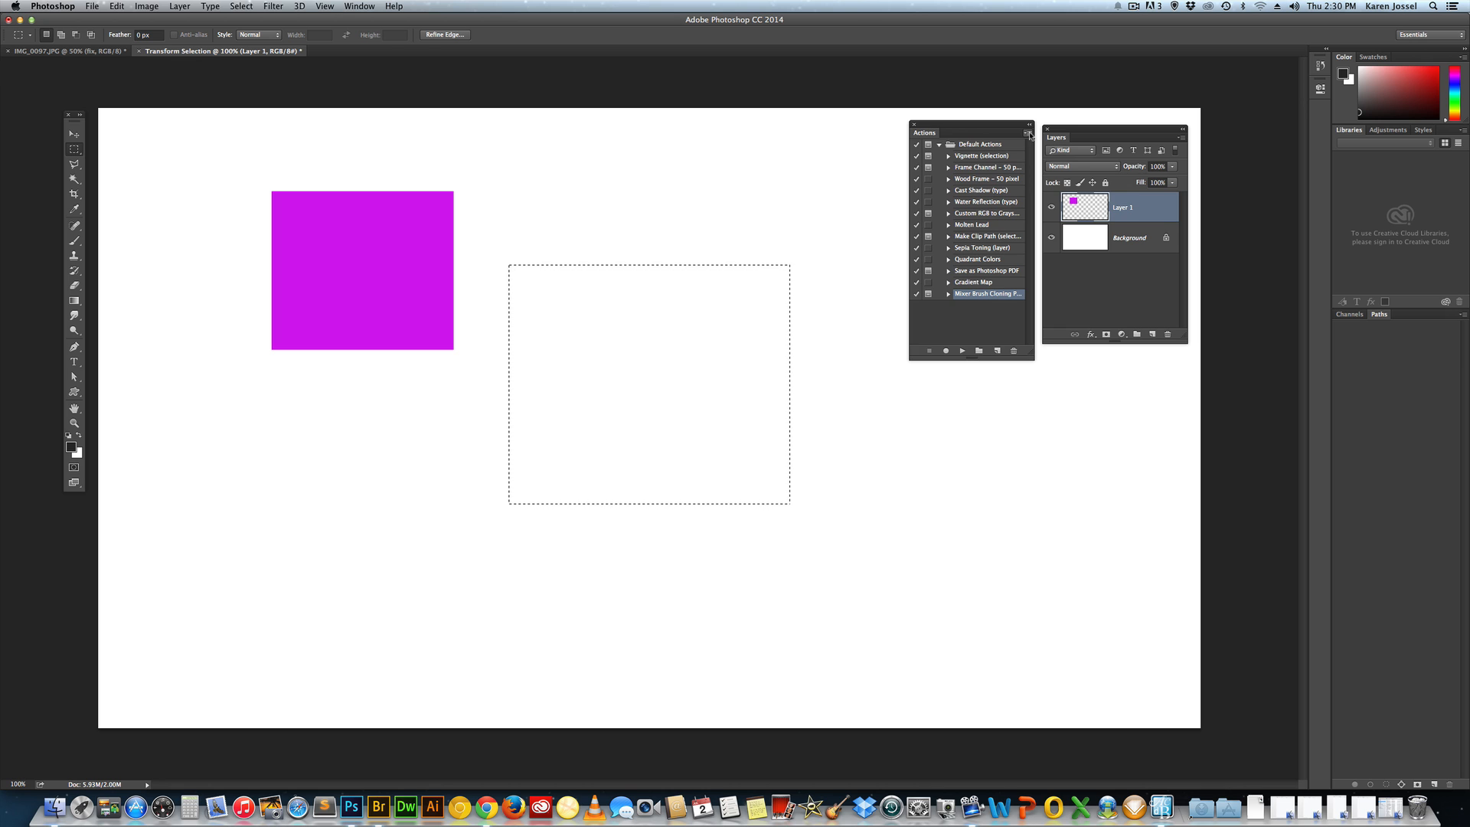
# Step: Create a new action in Default Actions named 'transform selection'
pyautogui.click(1029, 135)
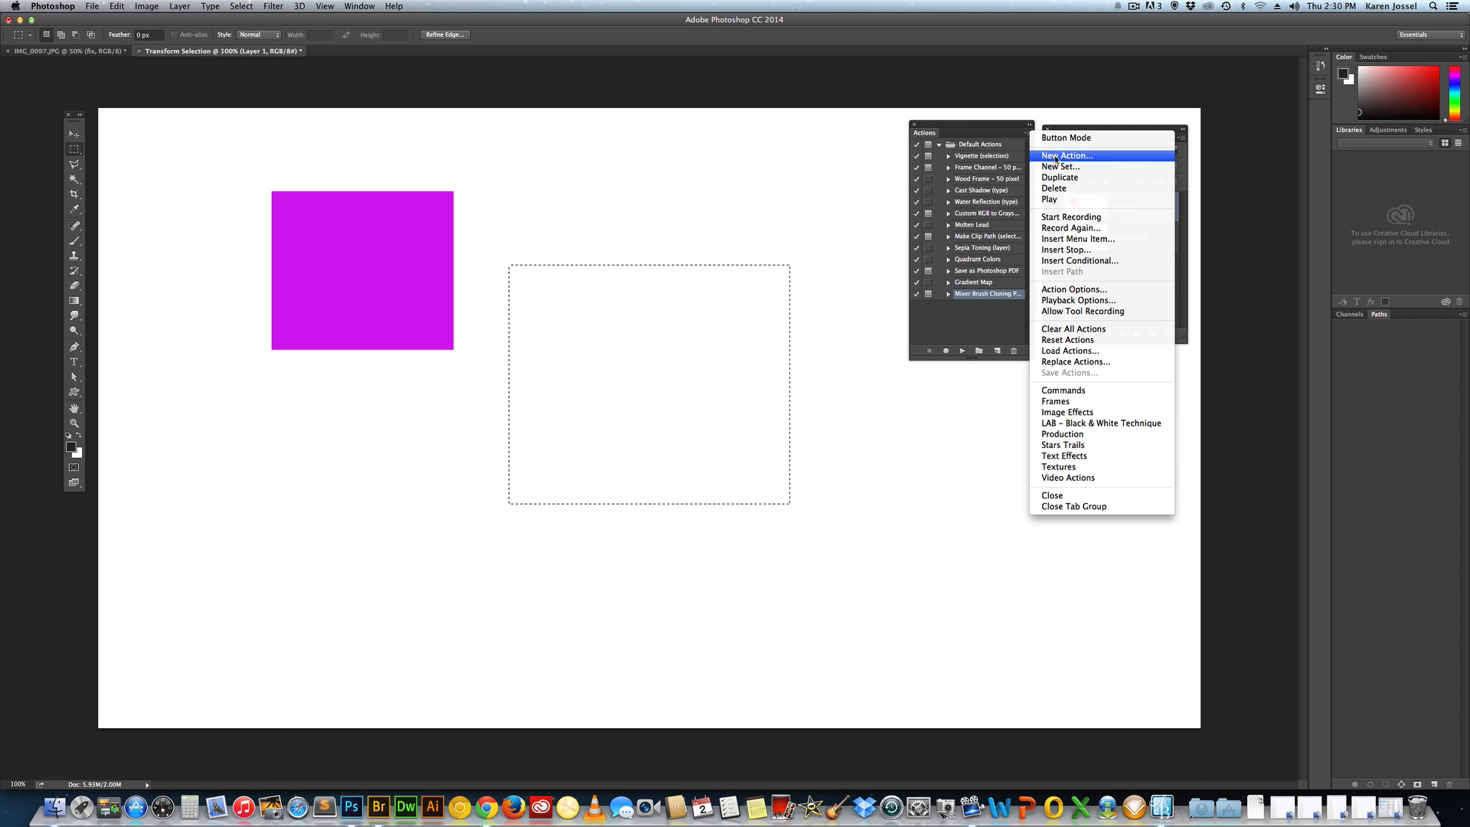
pyautogui.click(1066, 155)
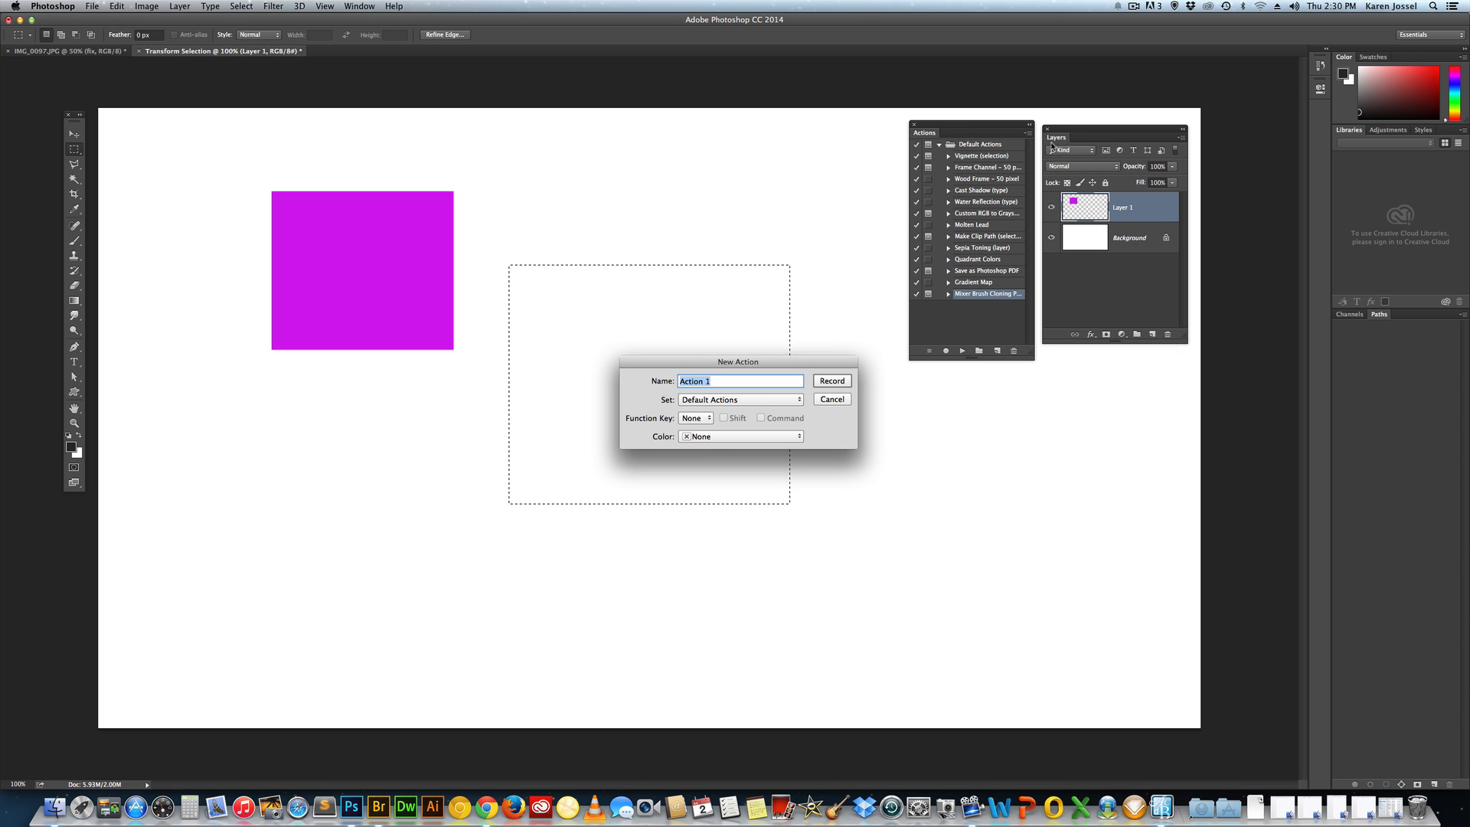
pyautogui.write('transform sel')
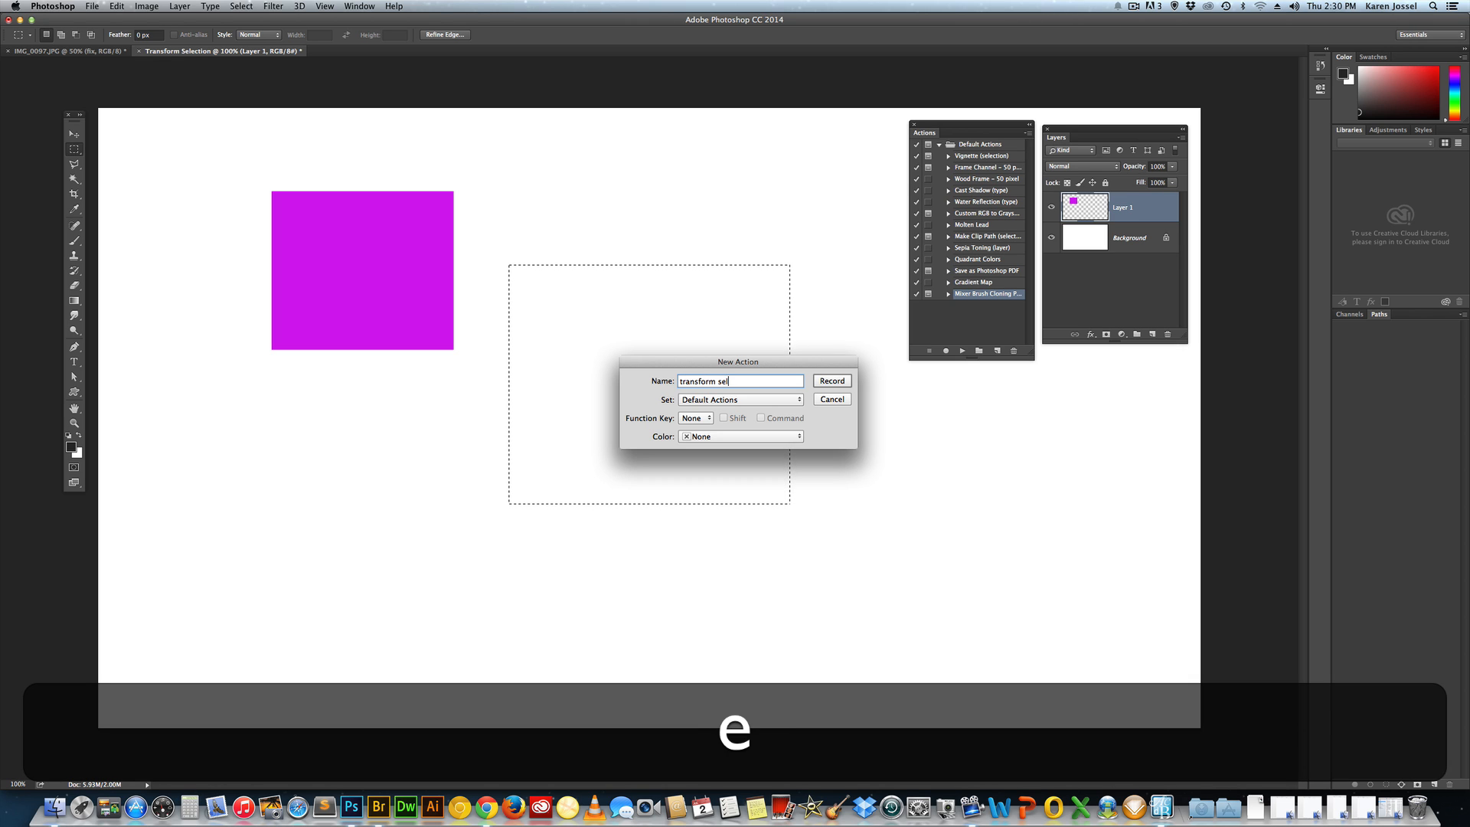
pyautogui.write('ection')
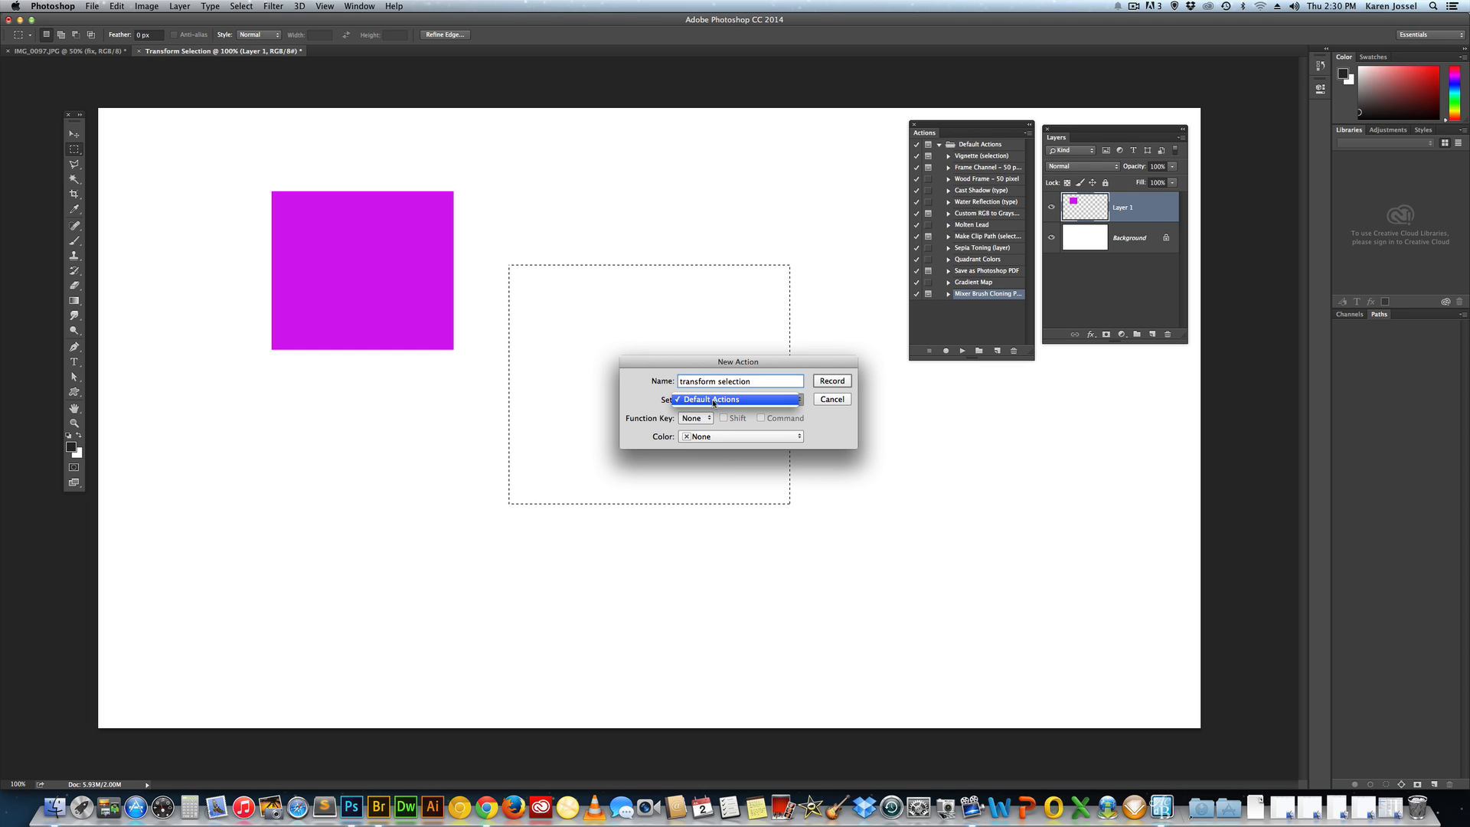
# Step: Assign the action the shortcut Shift+F1 and start recording it
pyautogui.click(694, 418)
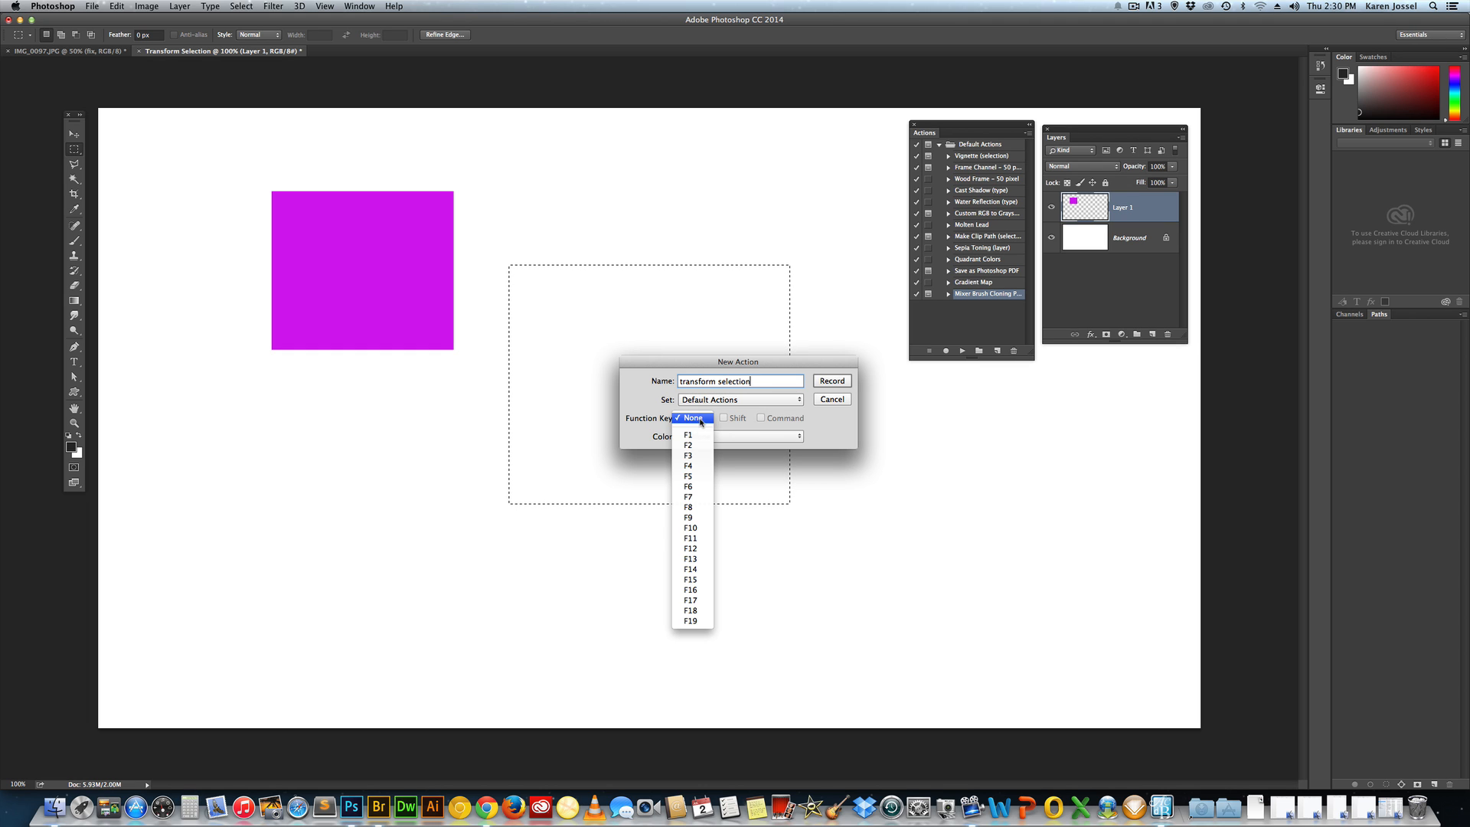
pyautogui.click(688, 434)
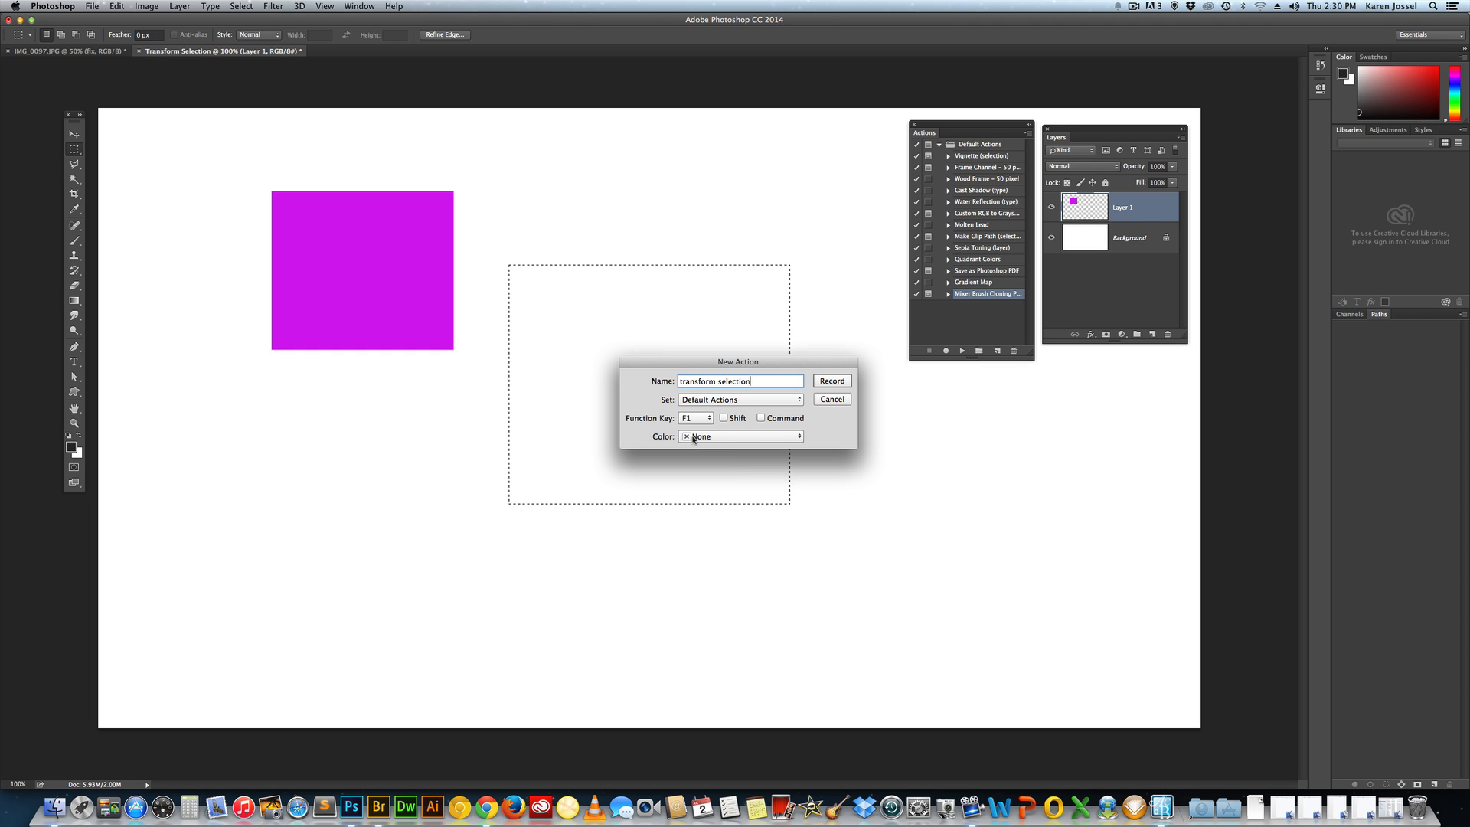
pyautogui.click(723, 417)
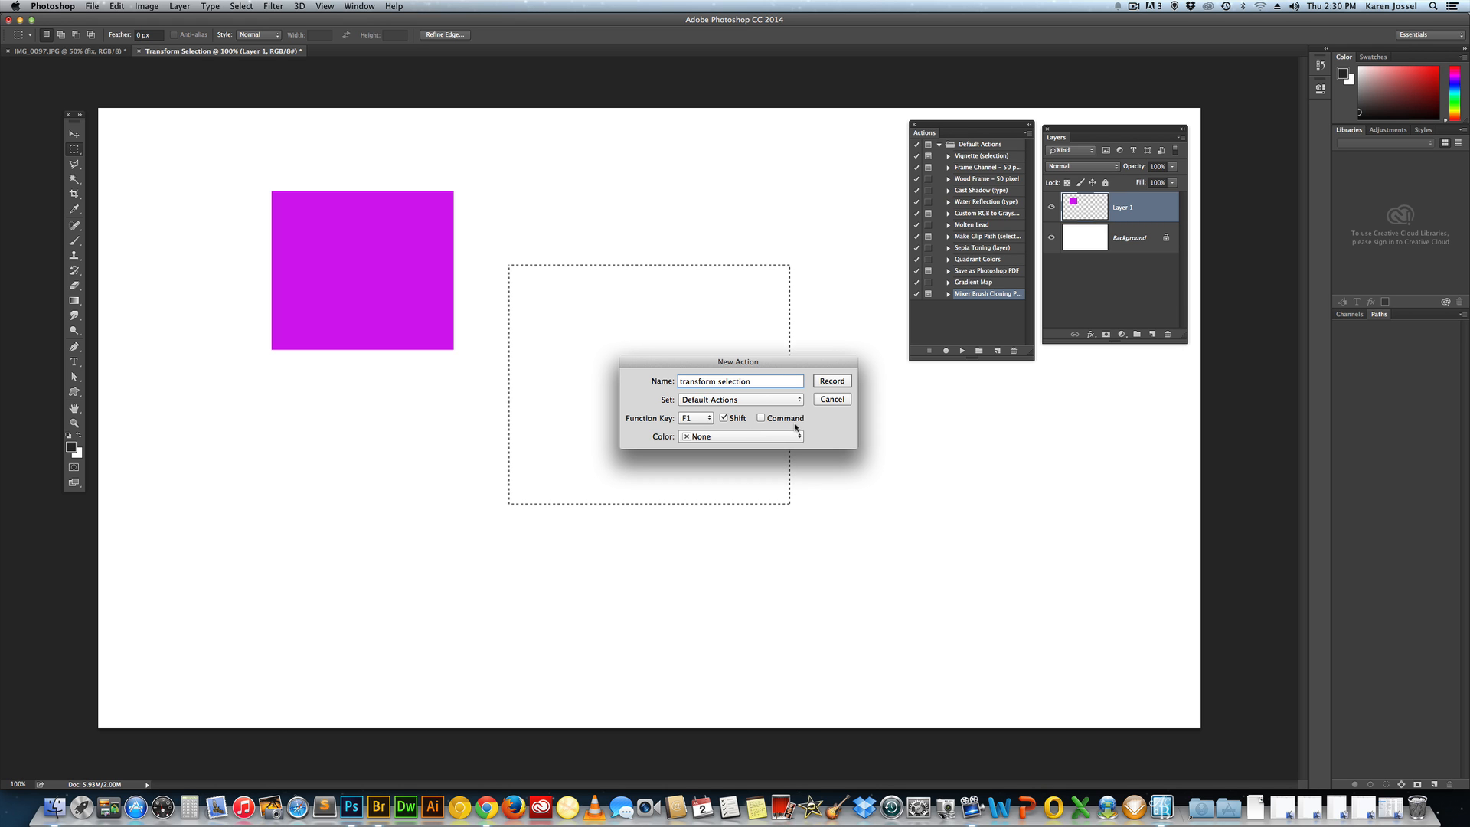
pyautogui.click(830, 380)
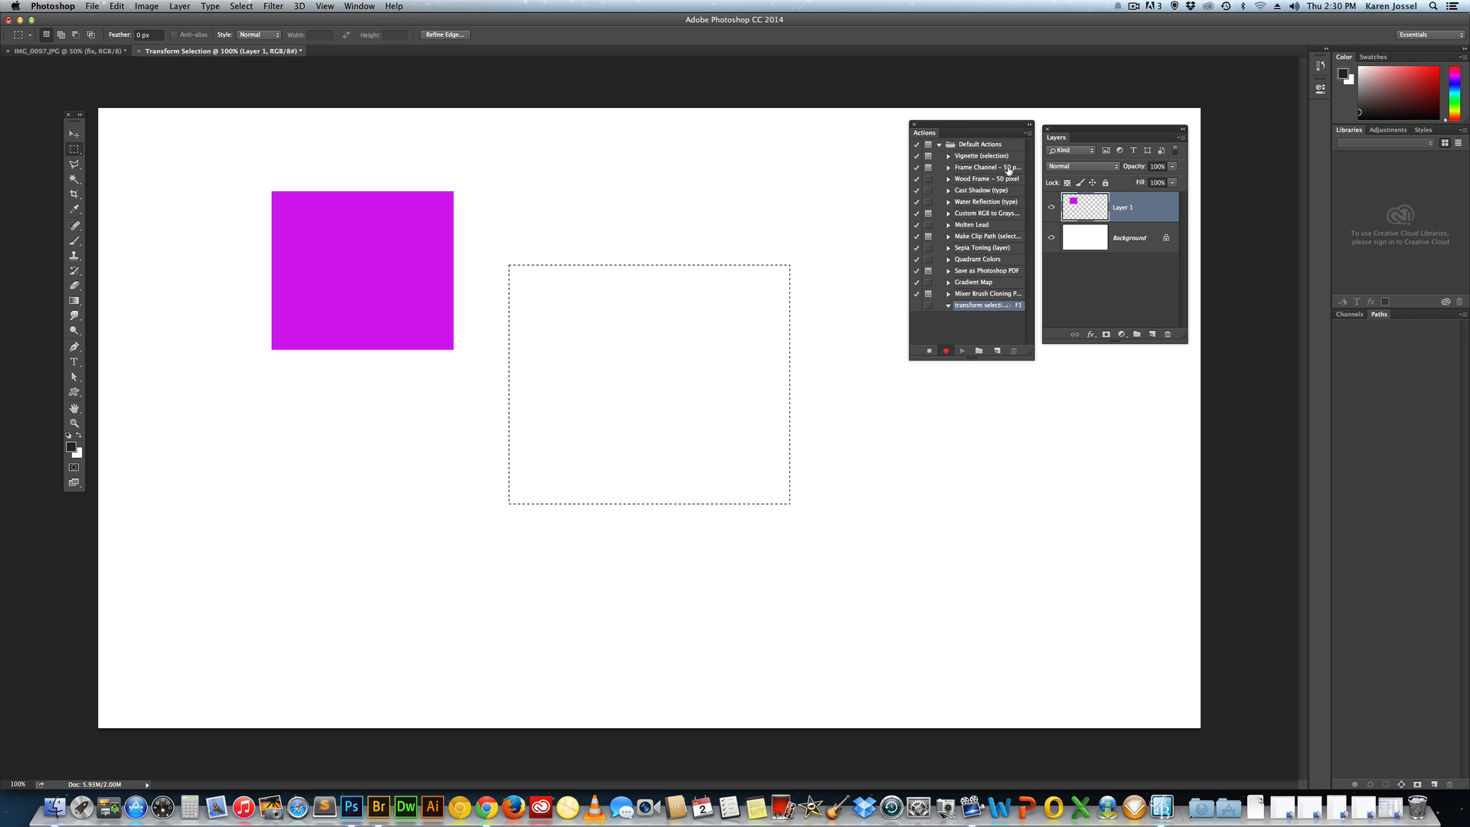
pyautogui.click(946, 349)
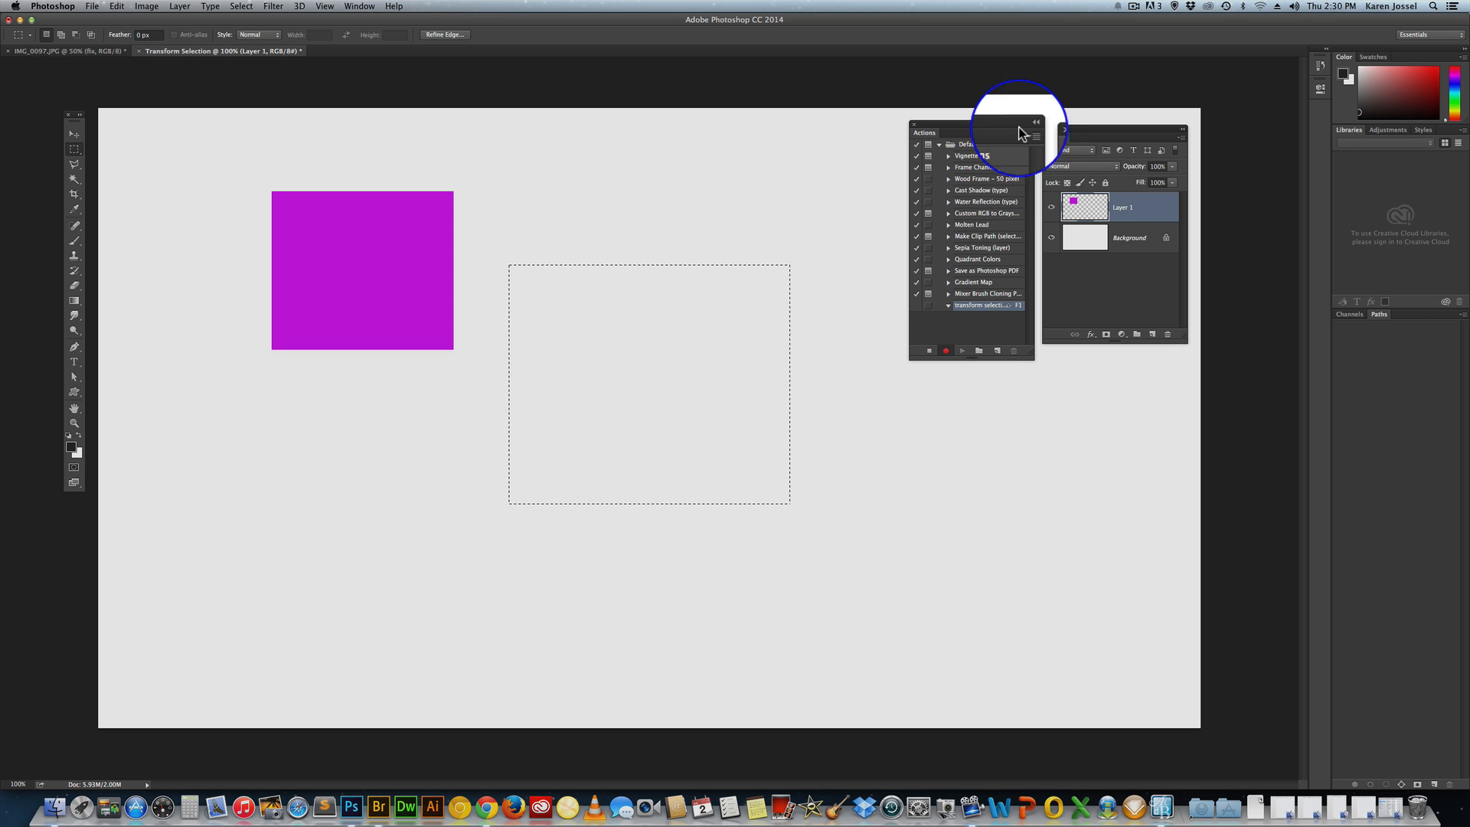
# Step: Insert the Select > Transform Selection menu command into the action and confirm it
pyautogui.click(1037, 136)
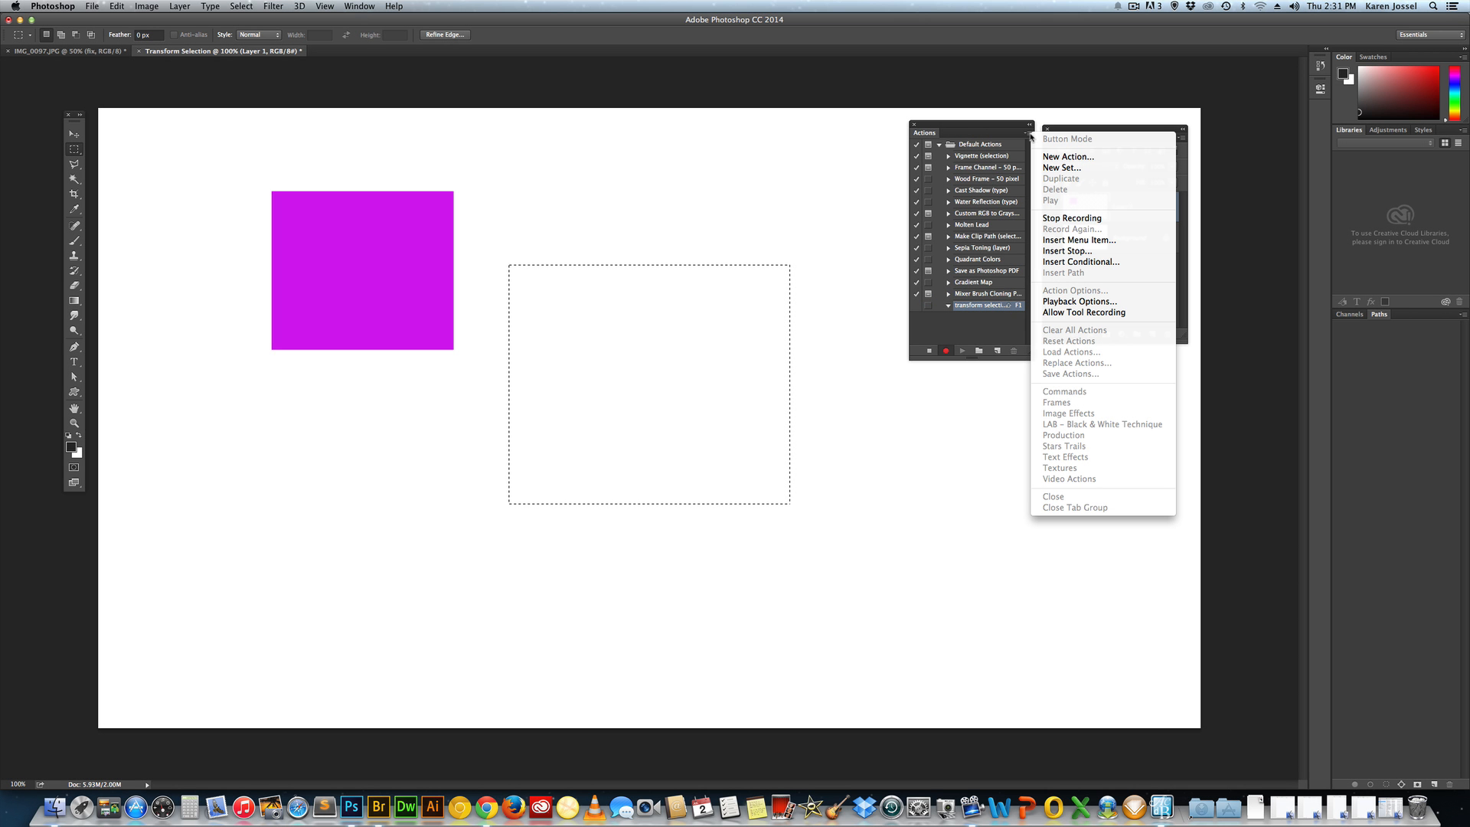
pyautogui.moveTo(1078, 240)
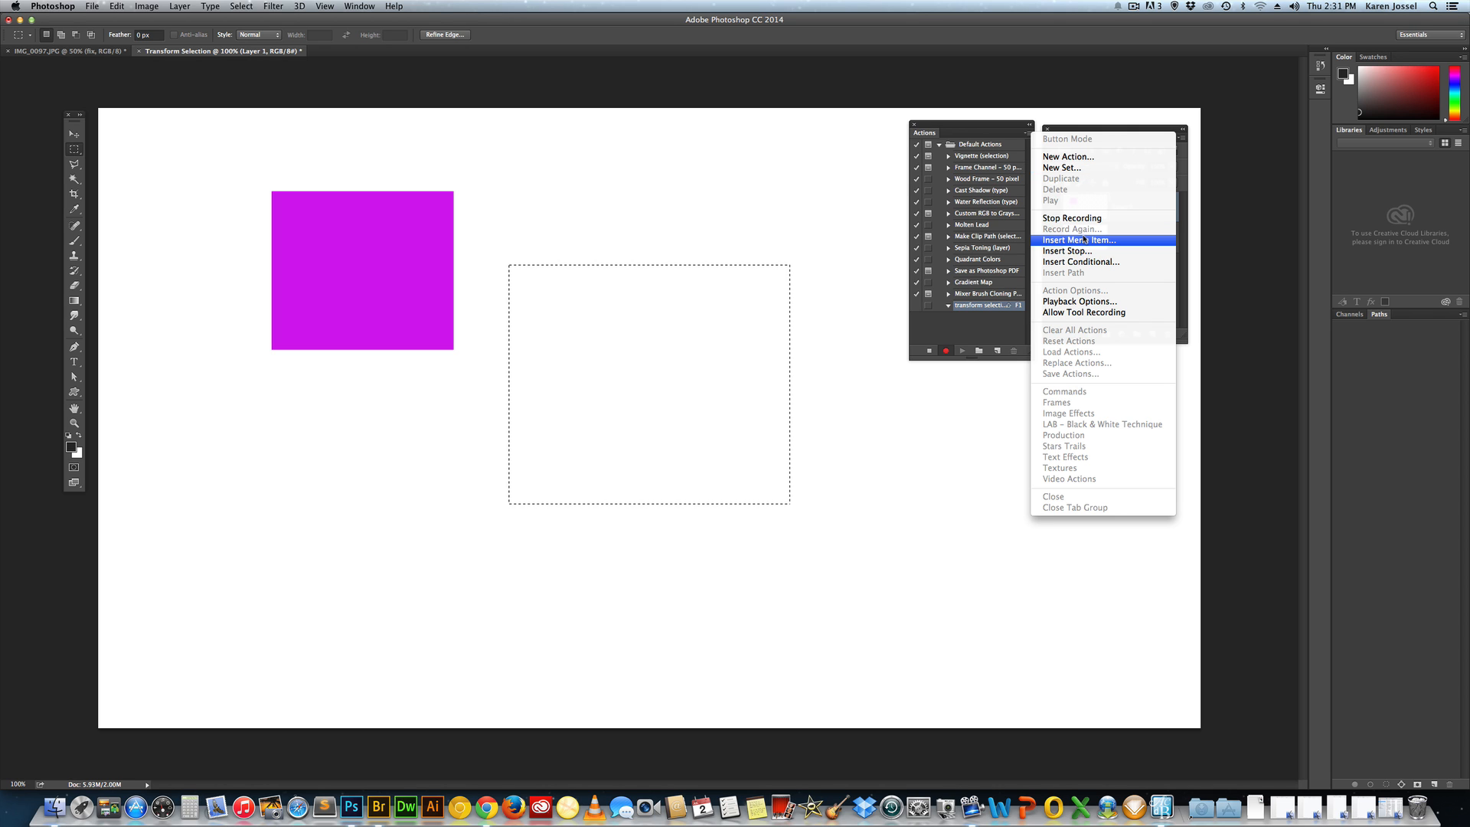
pyautogui.click(1078, 239)
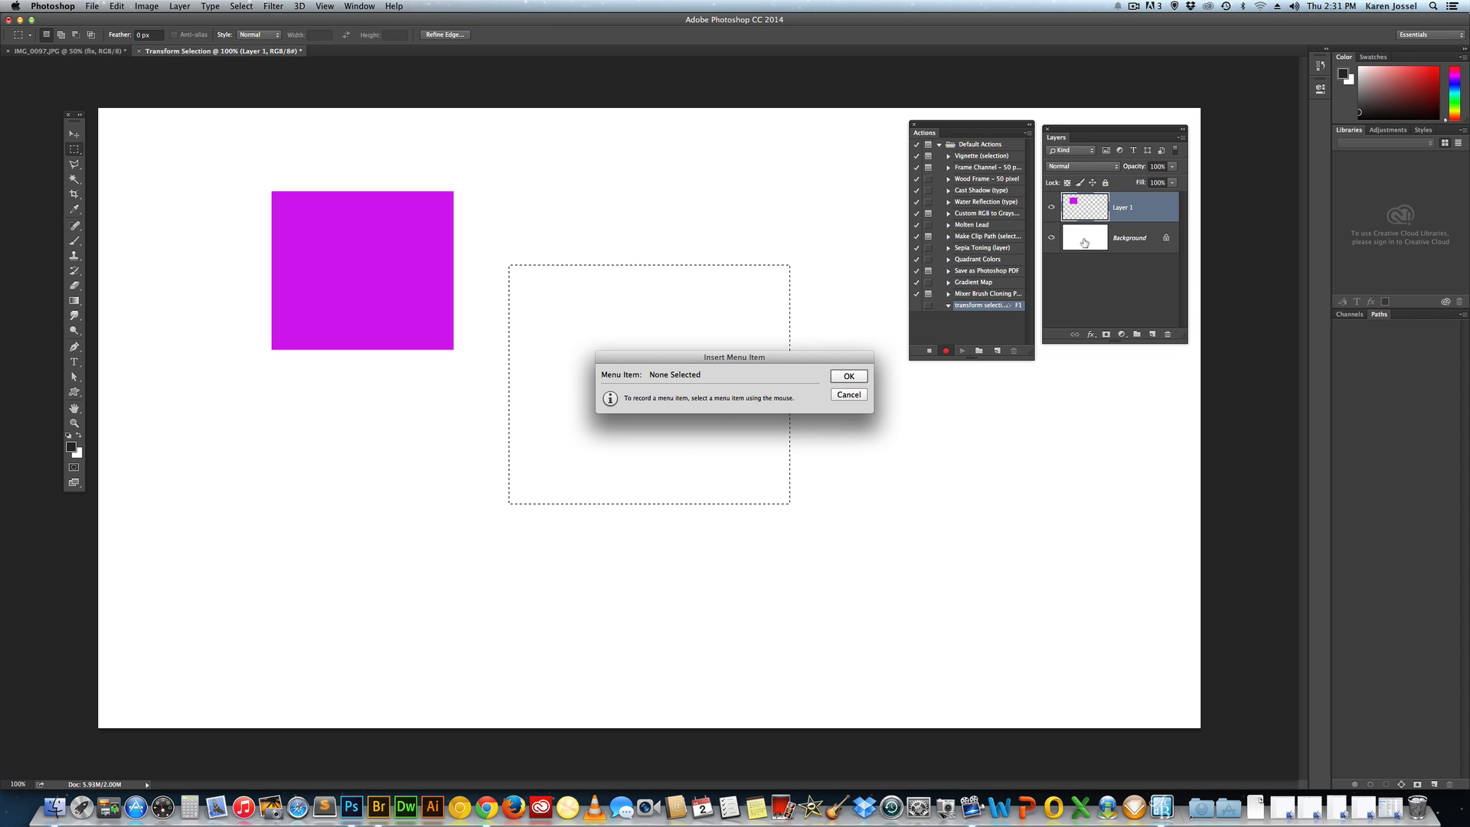
pyautogui.click(241, 7)
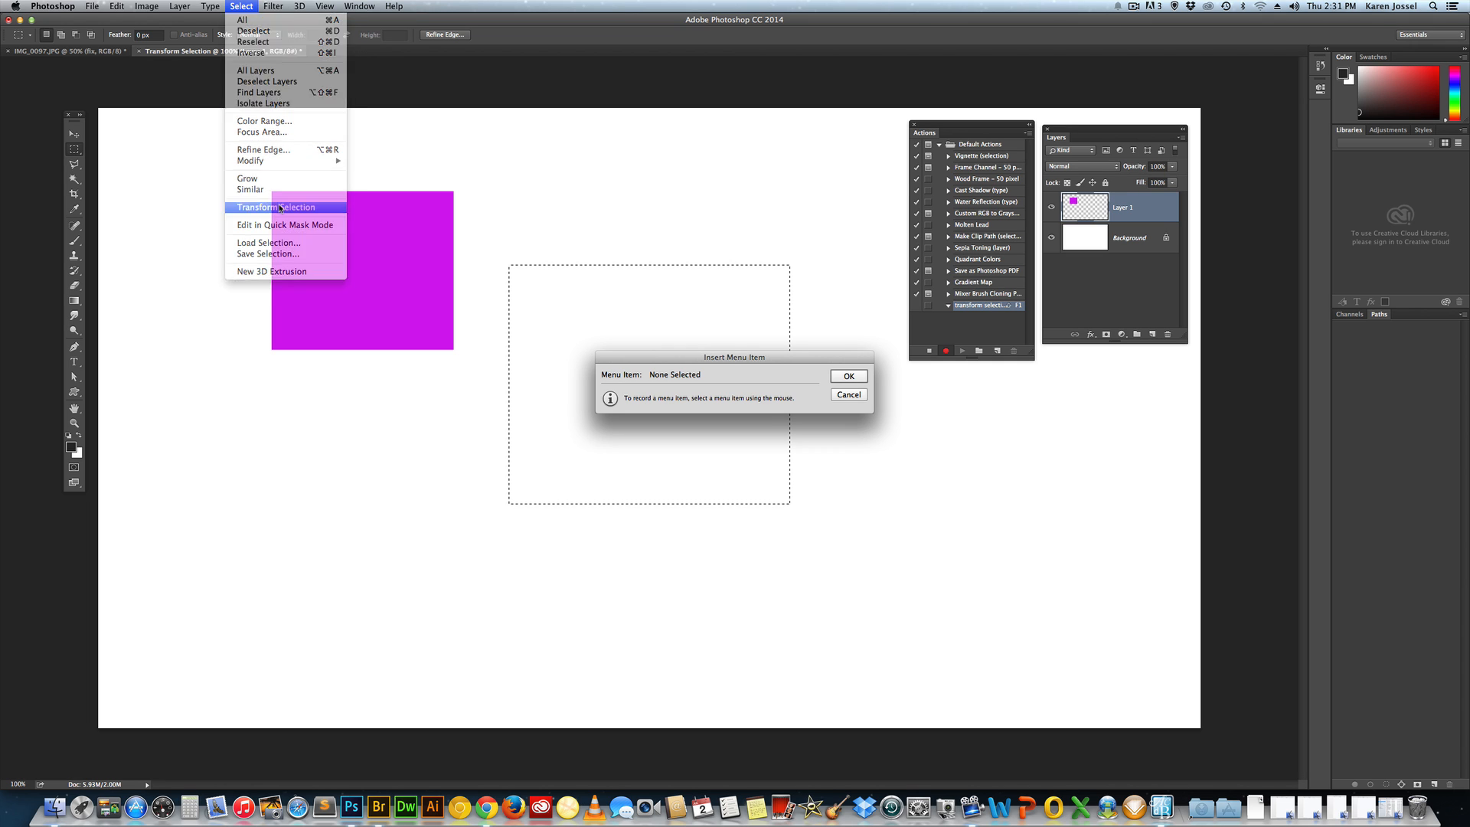
pyautogui.click(274, 207)
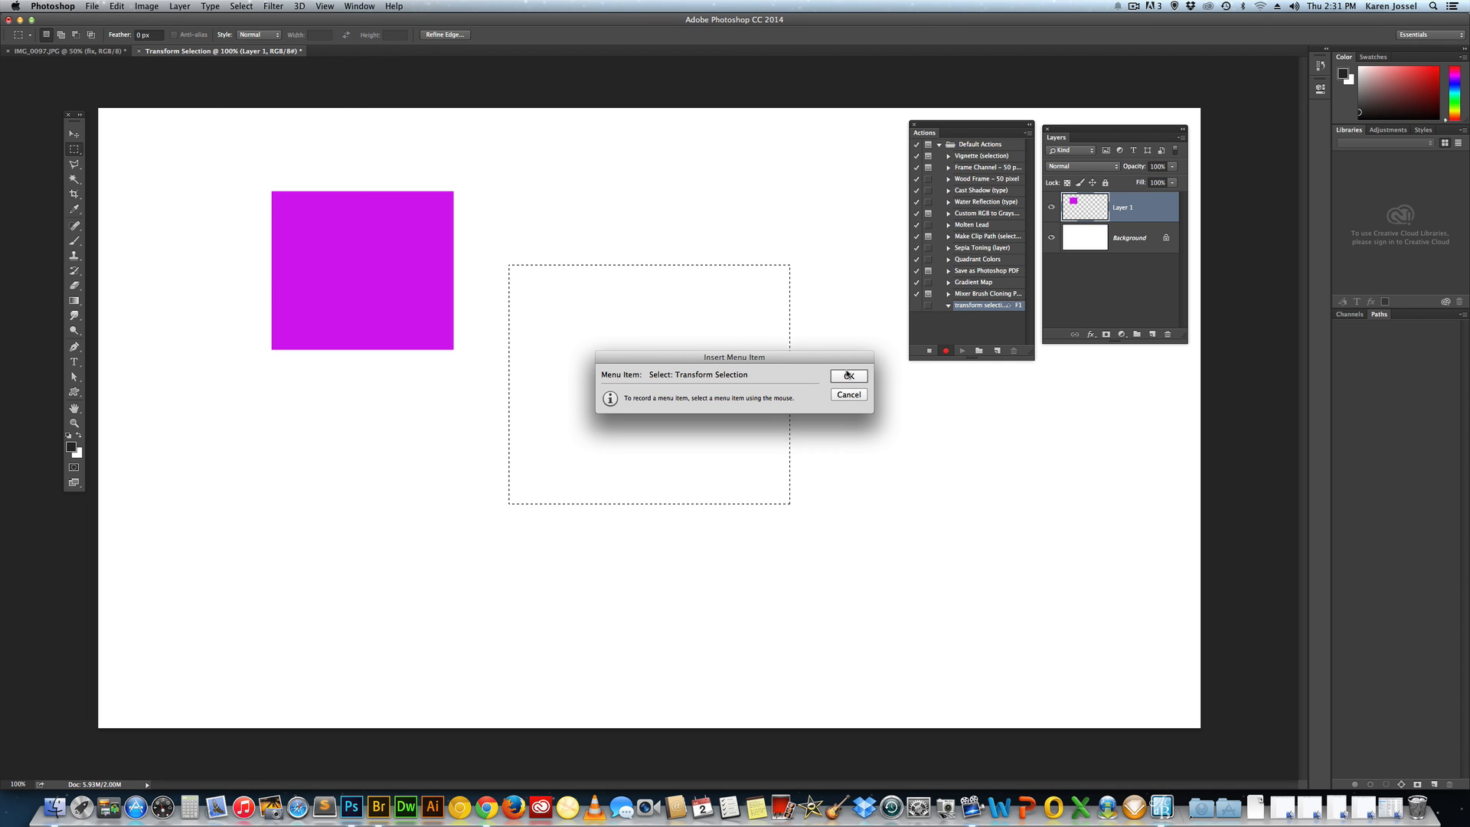
pyautogui.click(847, 375)
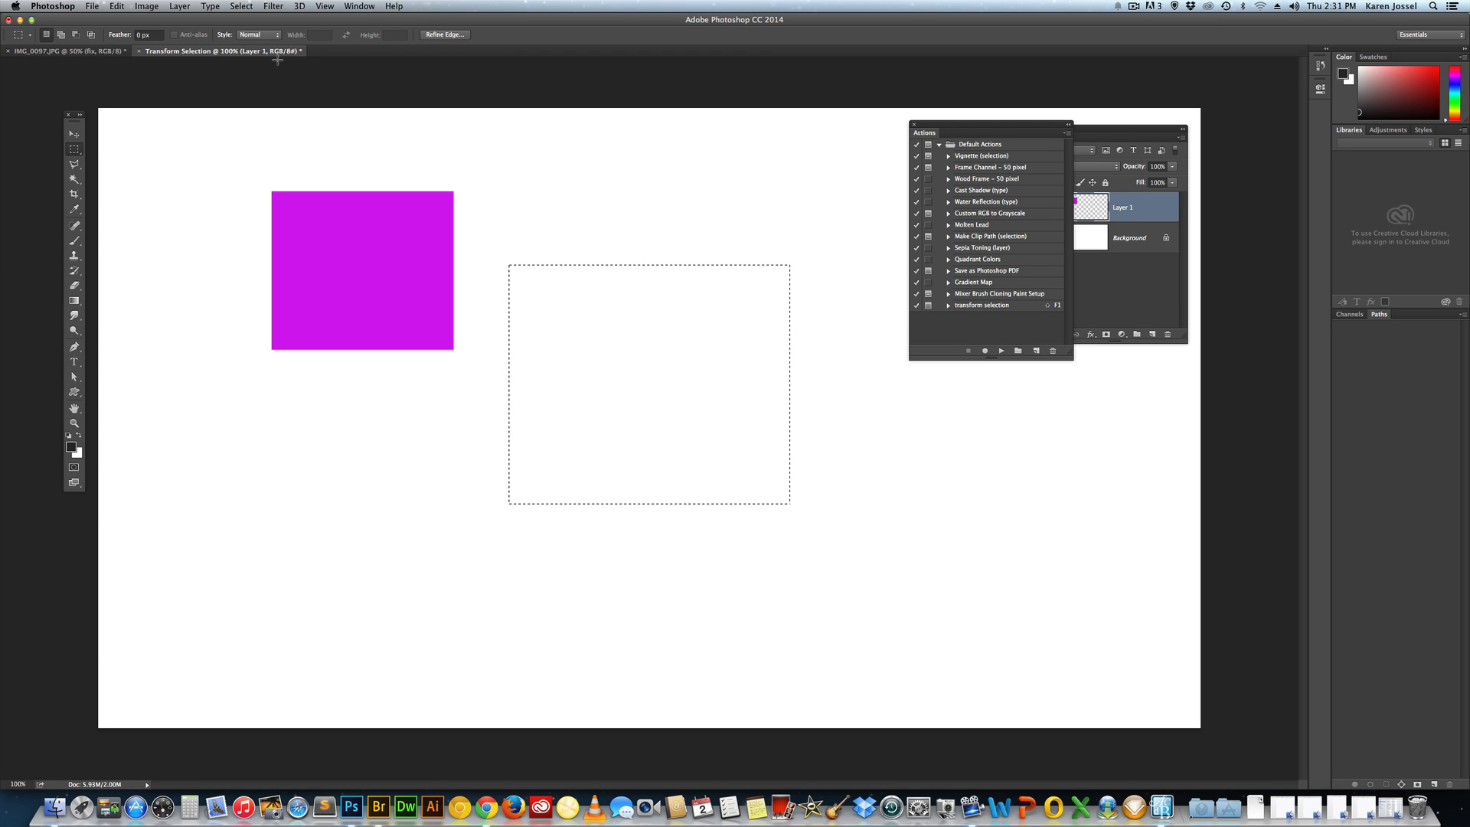
pyautogui.moveTo(395, 83)
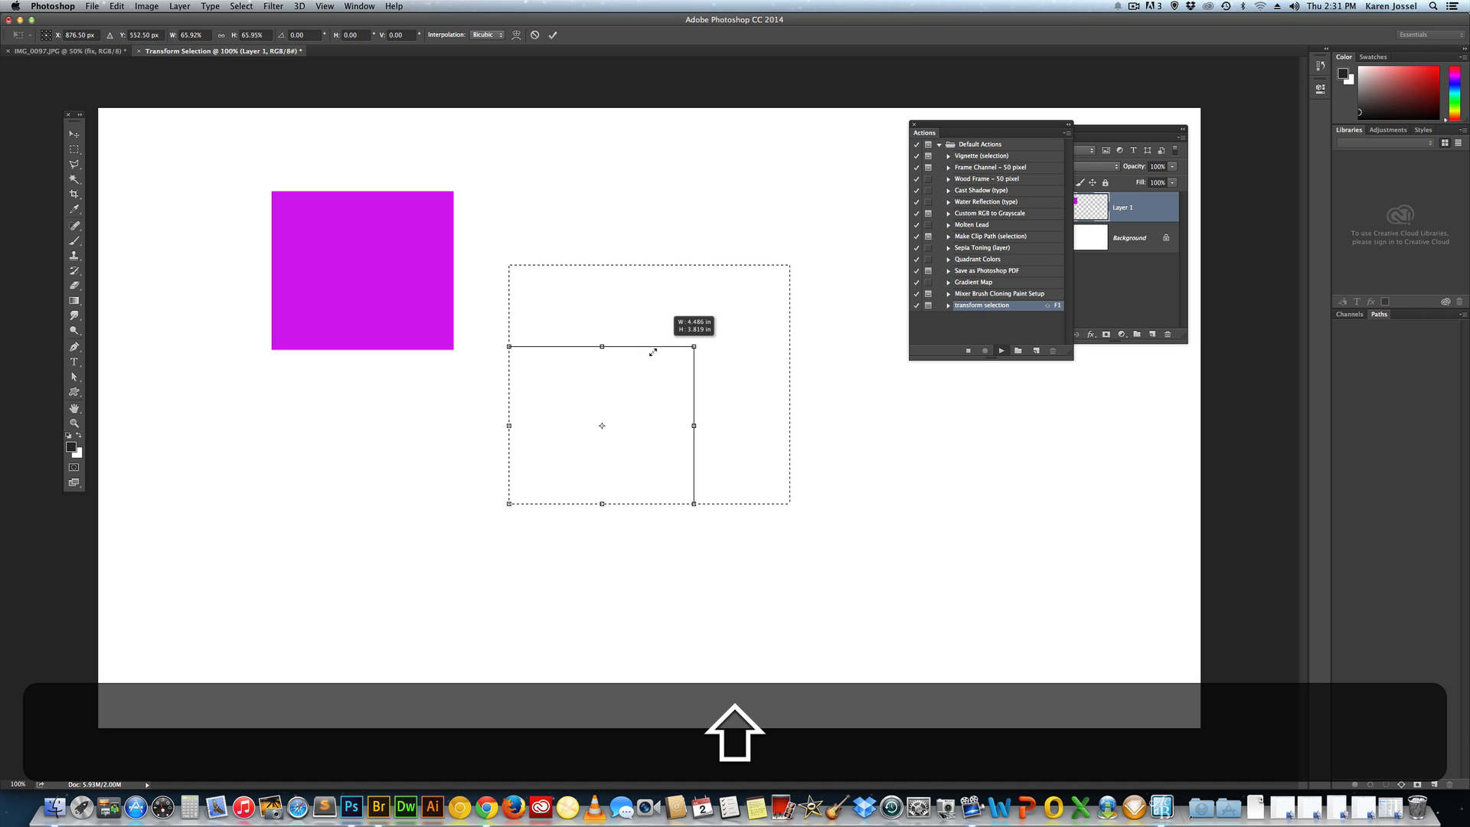
# Step: Run the action and scale the marquee down evenly to a smaller centred rectangle
pyautogui.moveTo(694, 347); pyautogui.dragTo(776, 275)
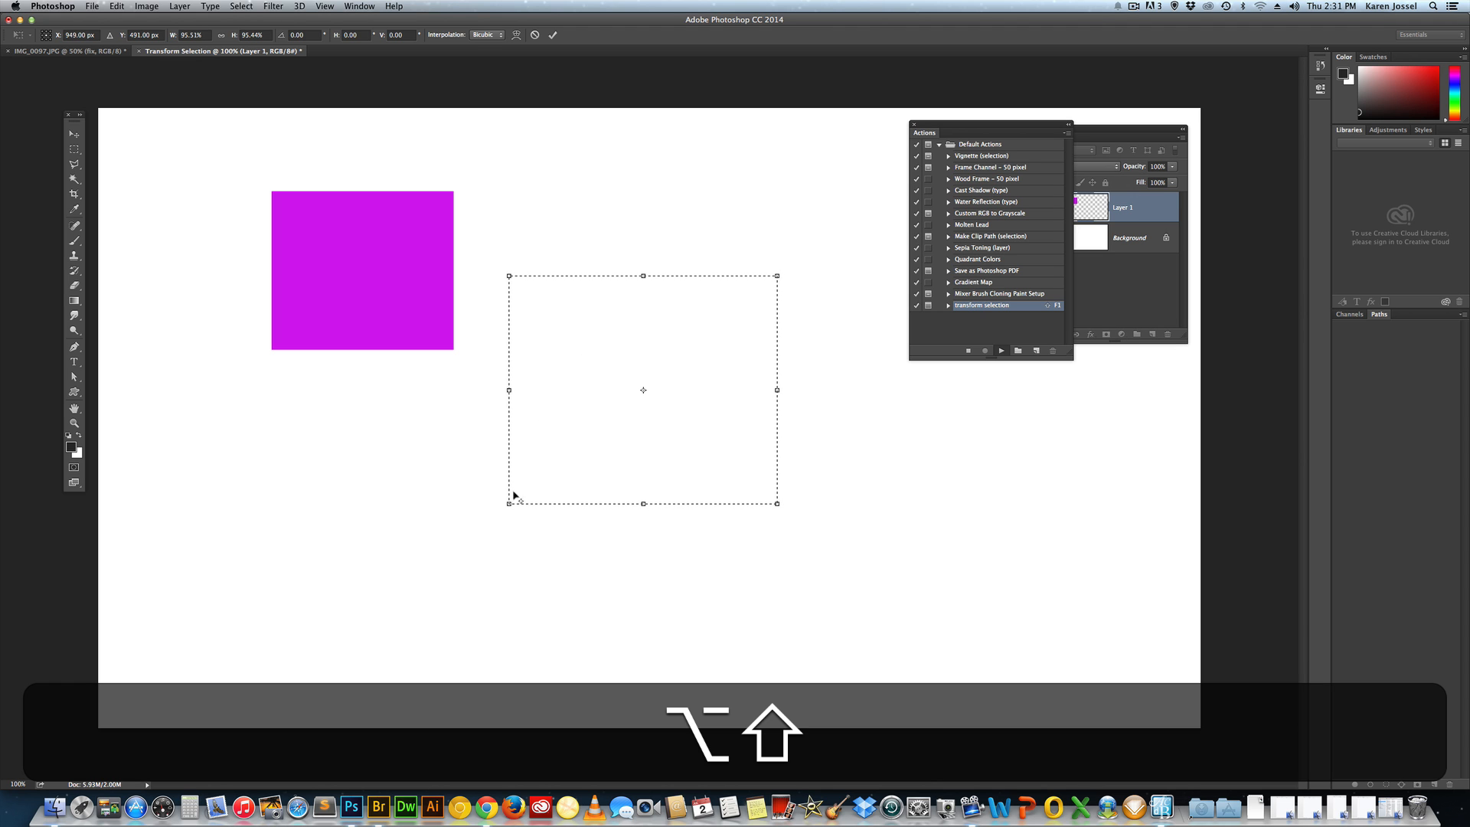
pyautogui.moveTo(509, 504); pyautogui.dragTo(594, 428)
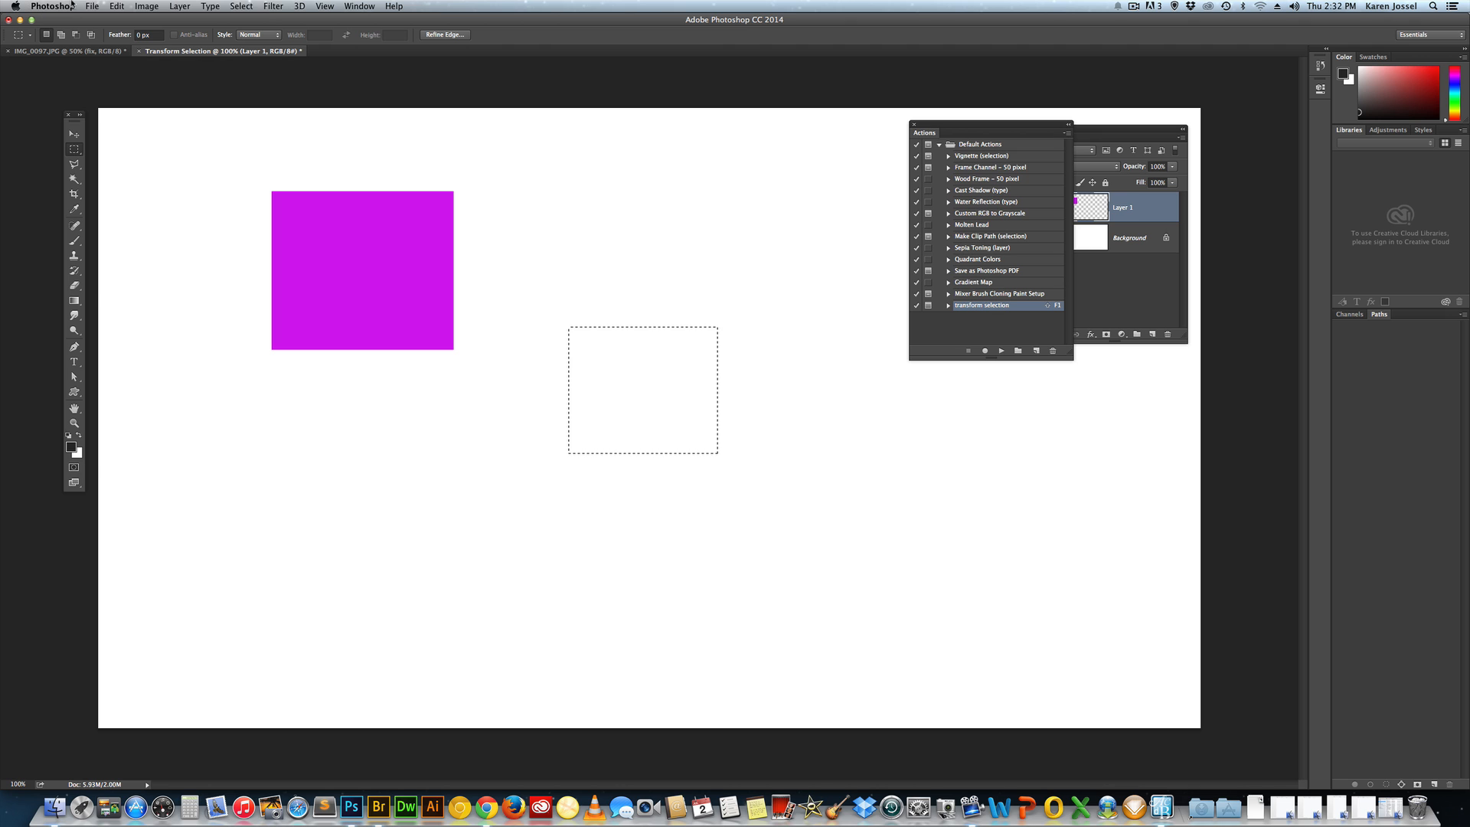
# Step: Fill the shrunken selection with solid cyan via Edit > Fill with Color contents
pyautogui.click(117, 7)
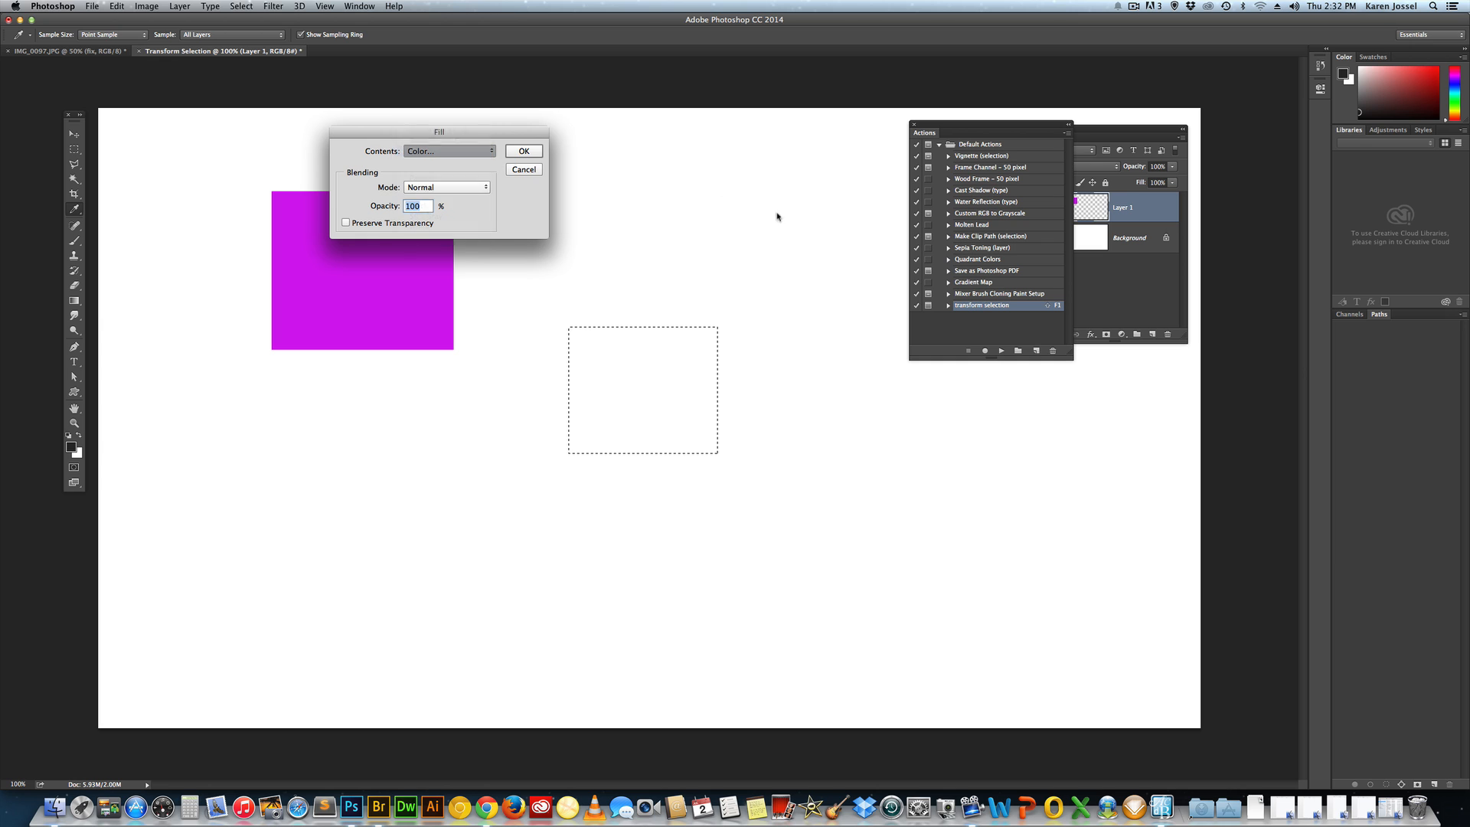
pyautogui.click(449, 152)
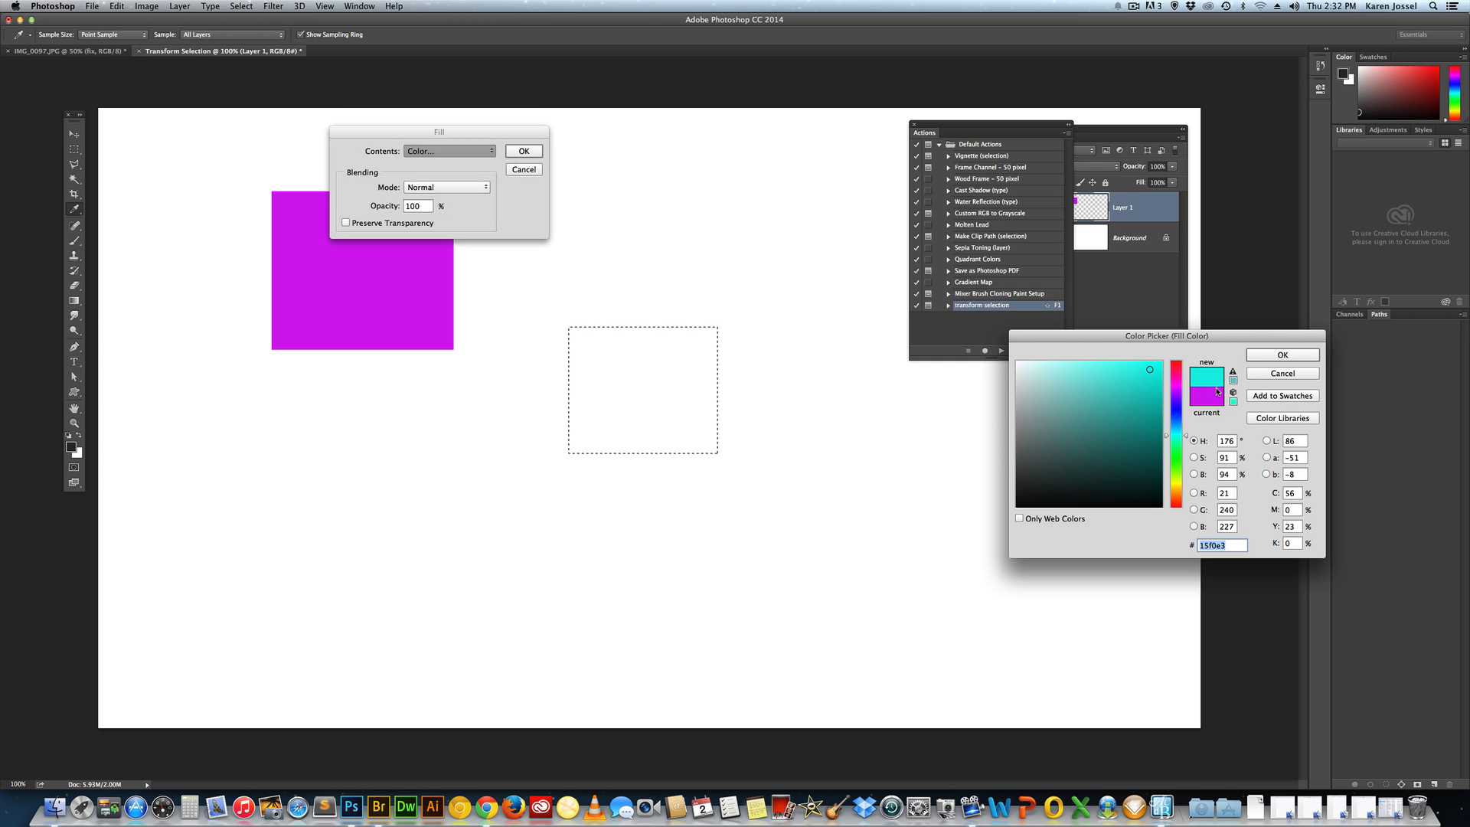
pyautogui.click(1280, 354)
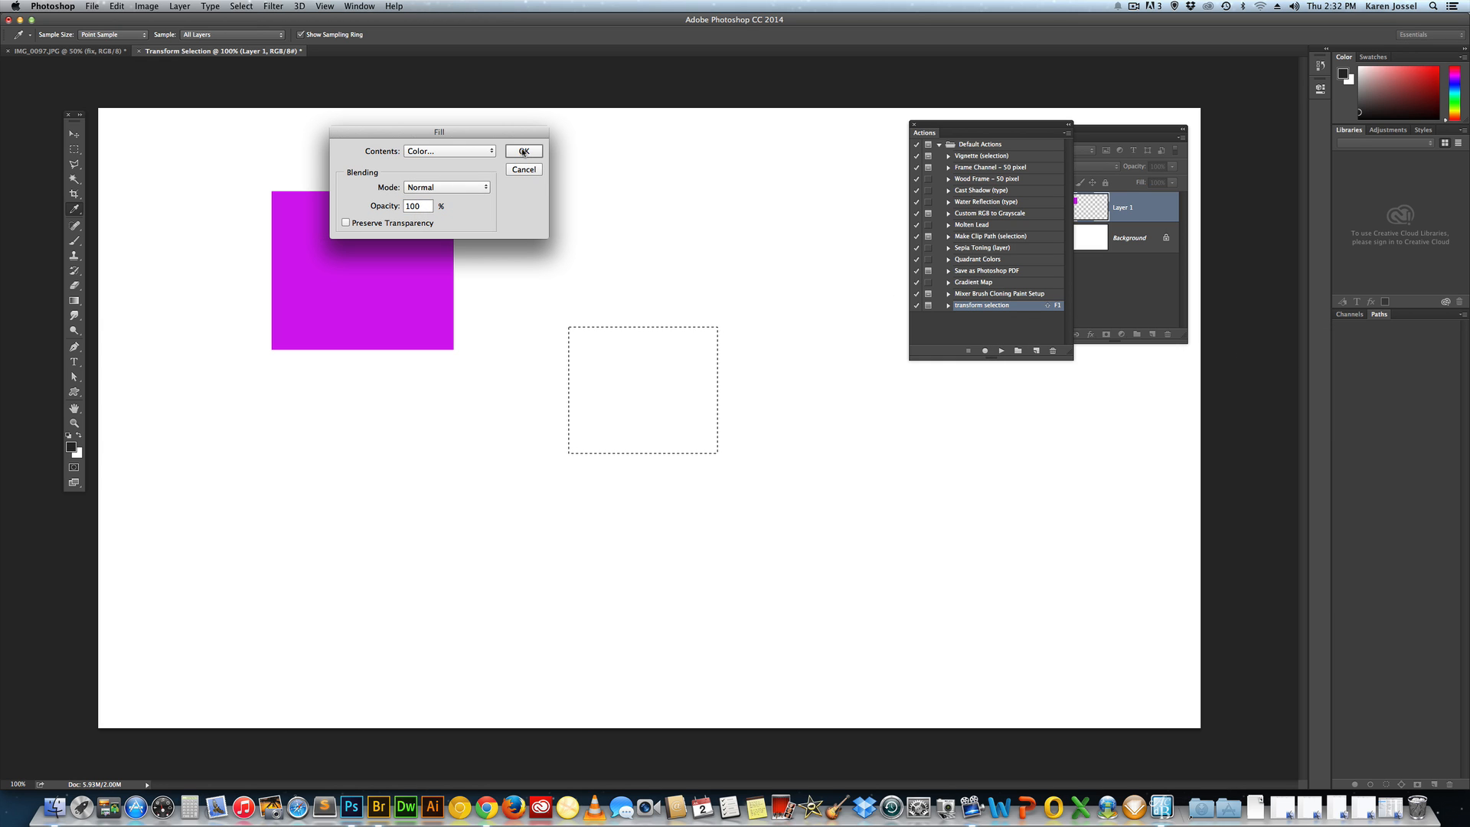
pyautogui.click(522, 152)
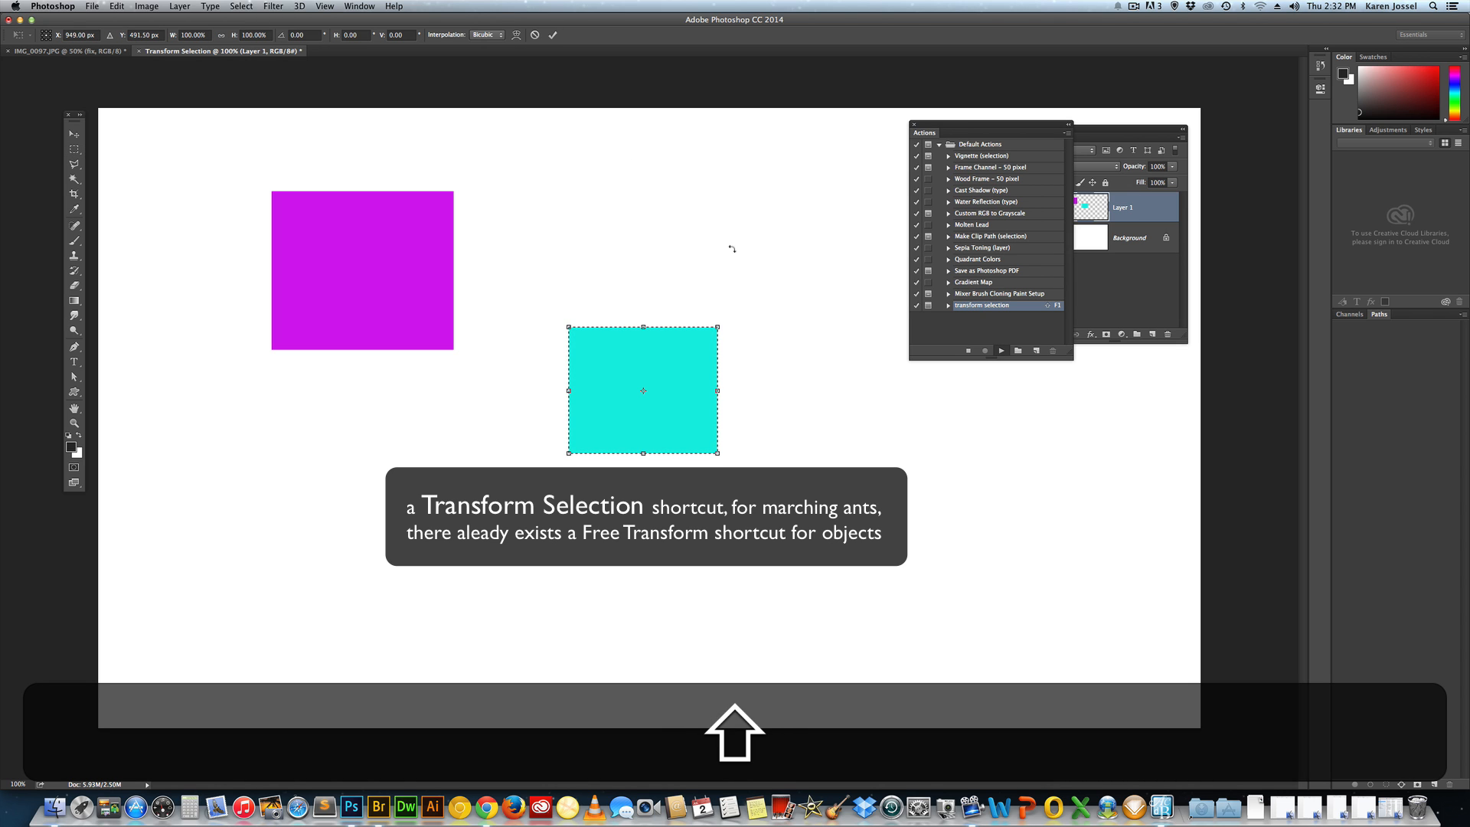
# Step: Run the action again and stretch the marquee larger up and to the right, cyan fill unchanged
pyautogui.moveTo(642, 328); pyautogui.dragTo(641, 316)
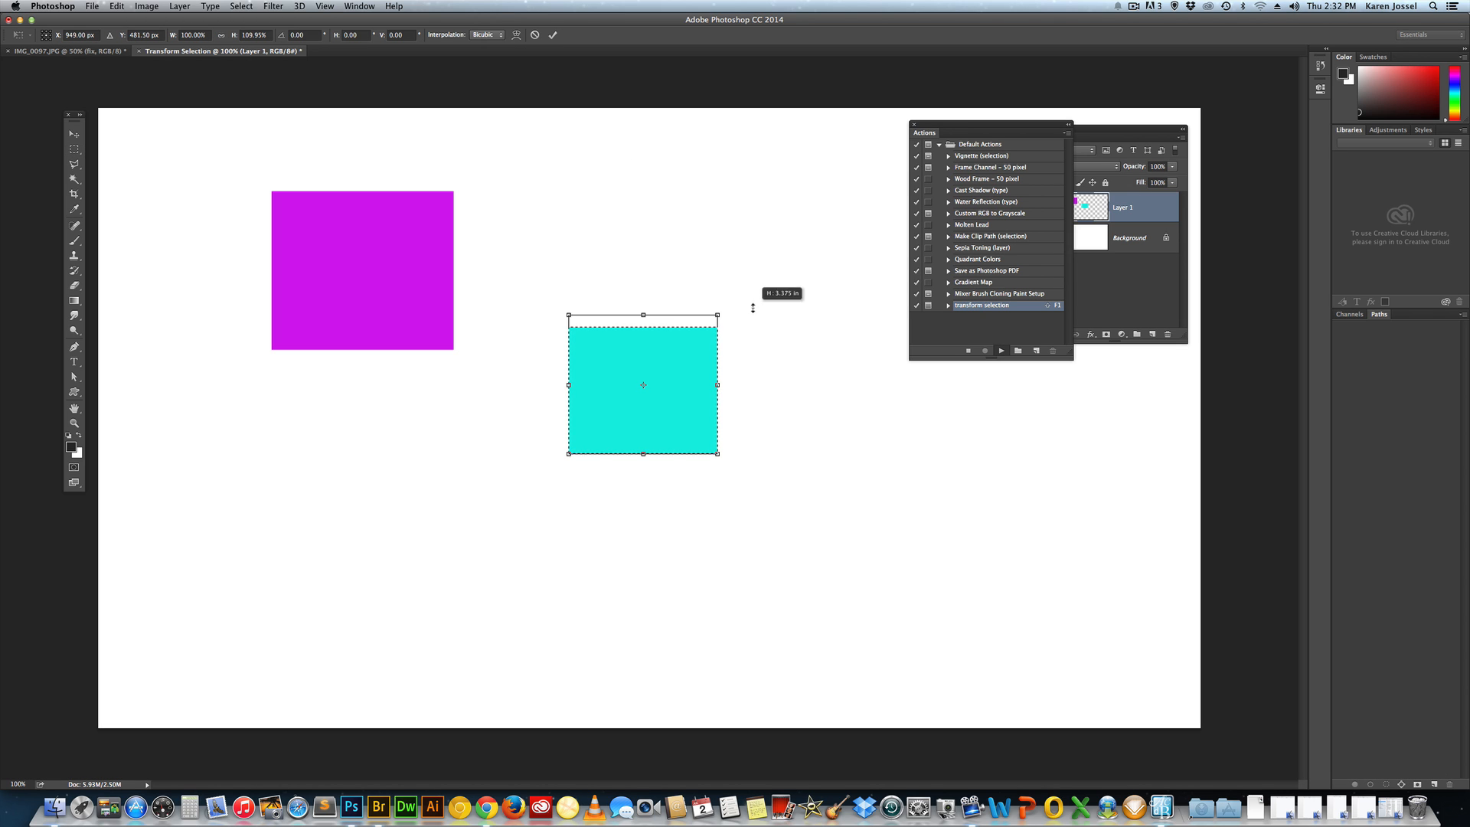
pyautogui.moveTo(720, 316); pyautogui.dragTo(844, 188)
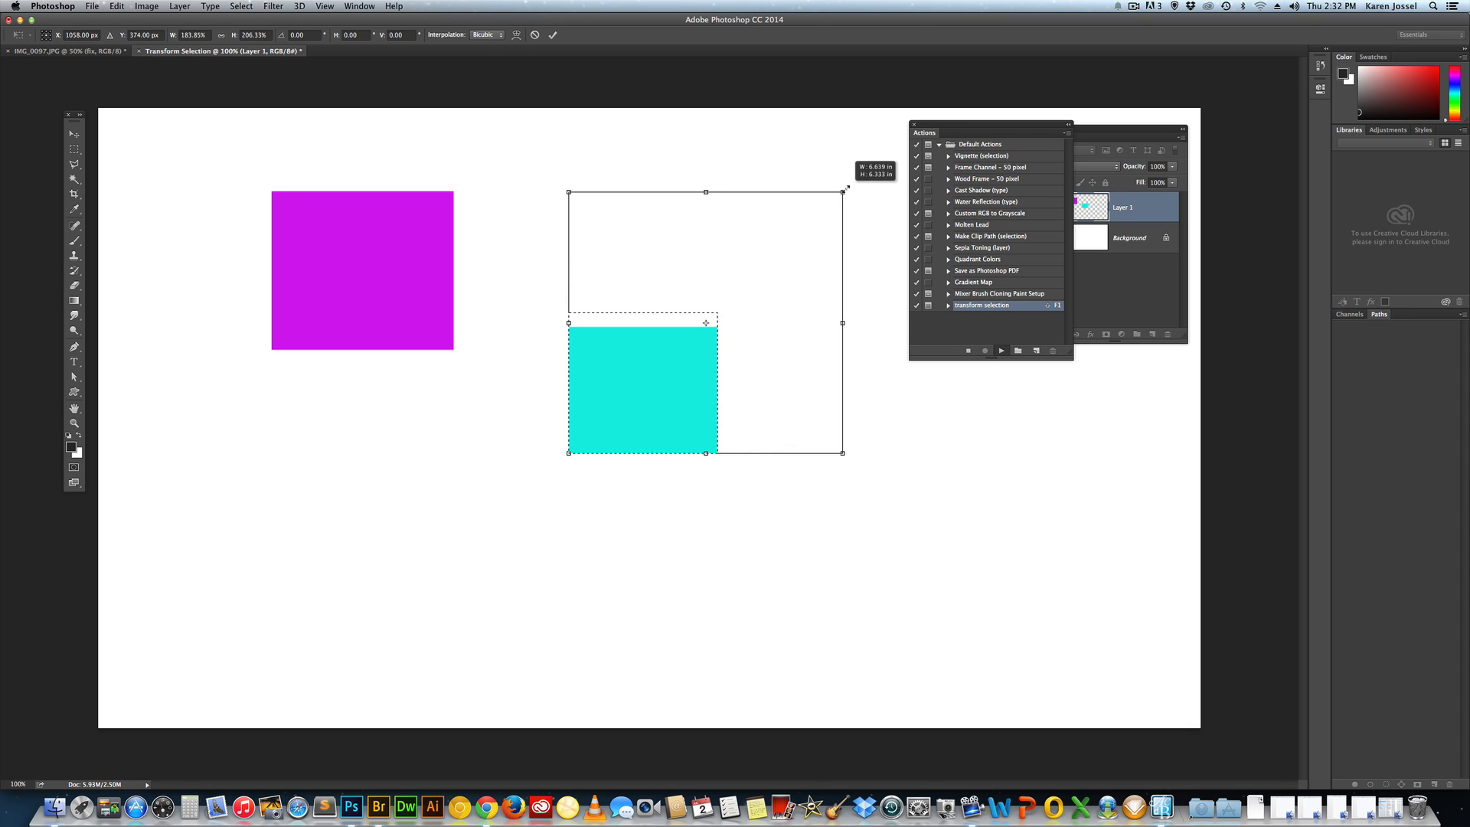